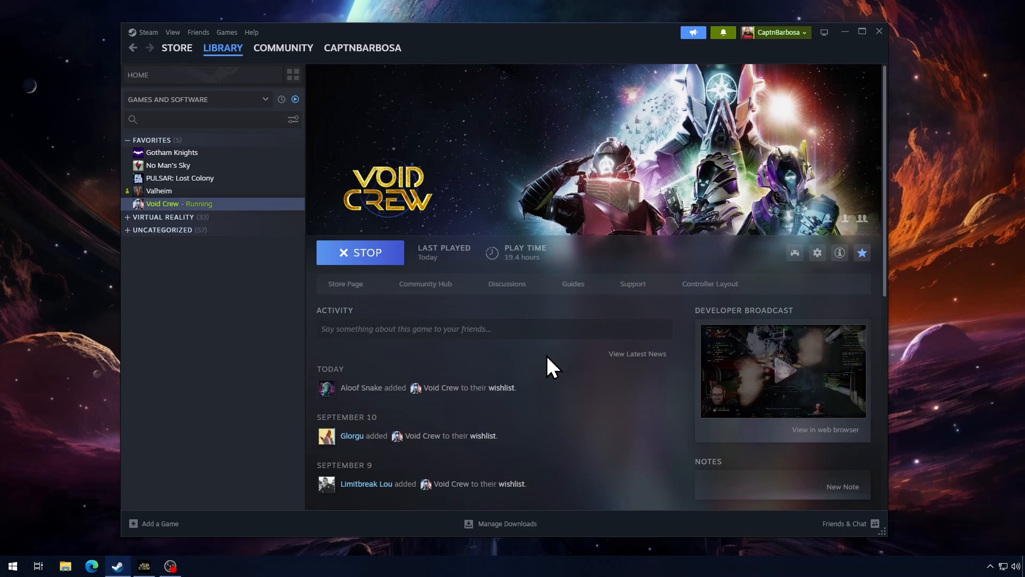
pyautogui.moveTo(212, 216)
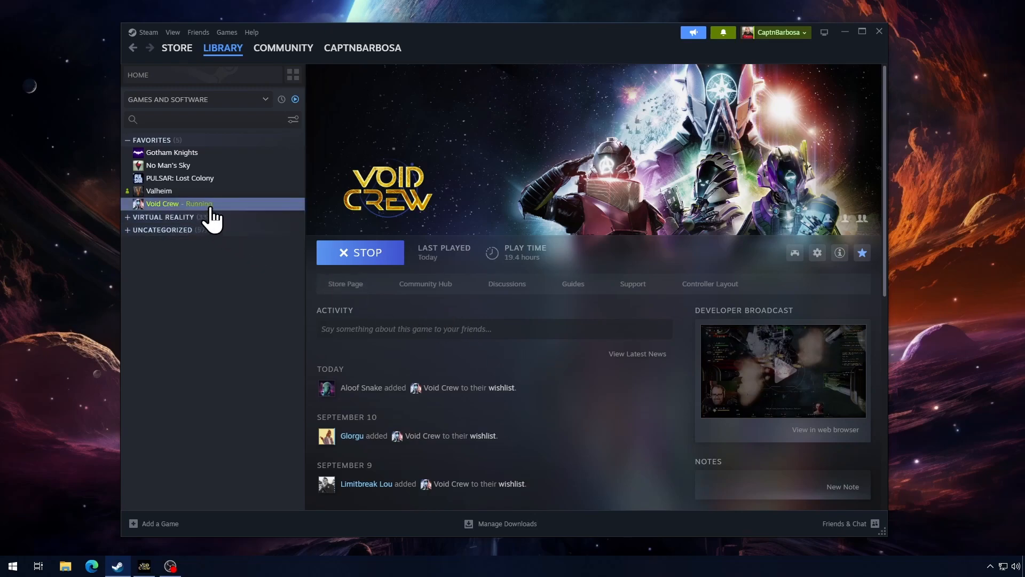
pyautogui.moveTo(268, 308)
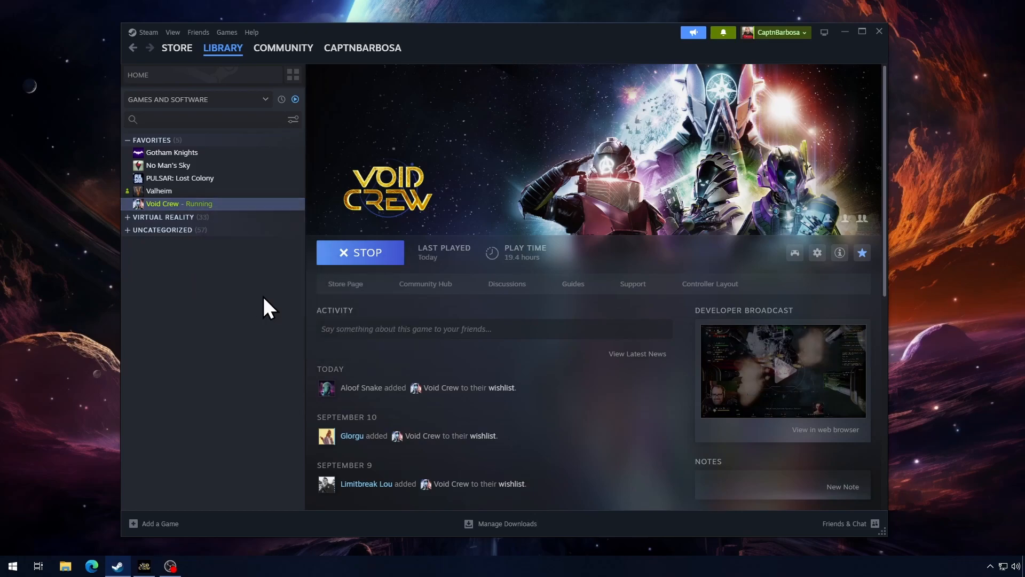
# - Keep Steam Input enabled for Void Crew in its controller properties
pyautogui.click(816, 252)
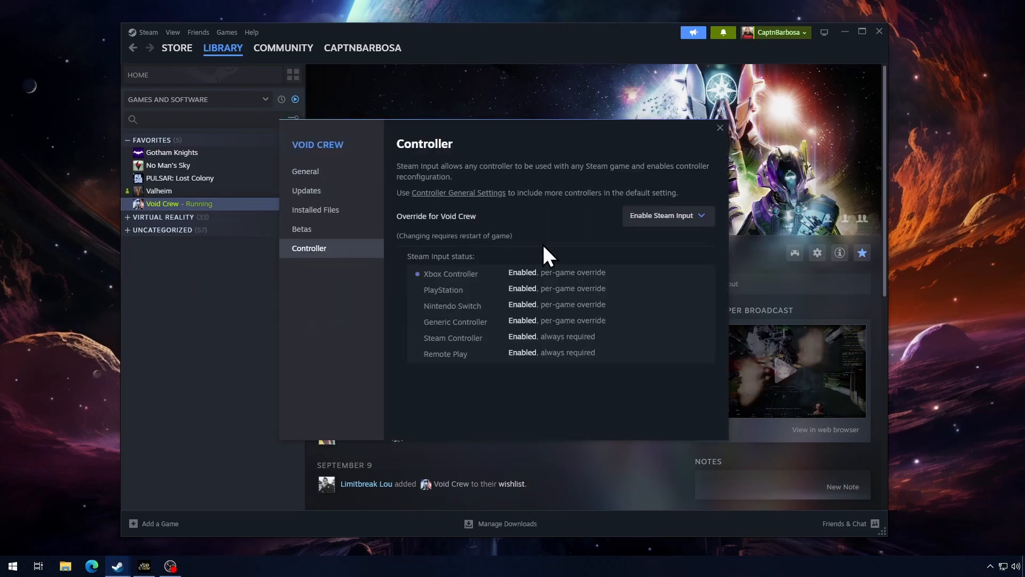
pyautogui.moveTo(703, 229)
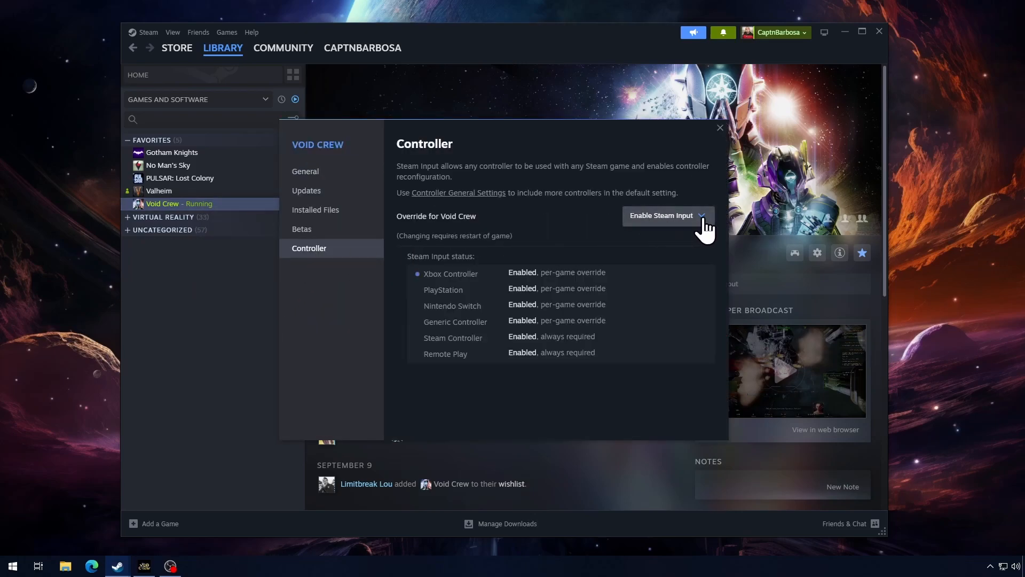
pyautogui.click(668, 215)
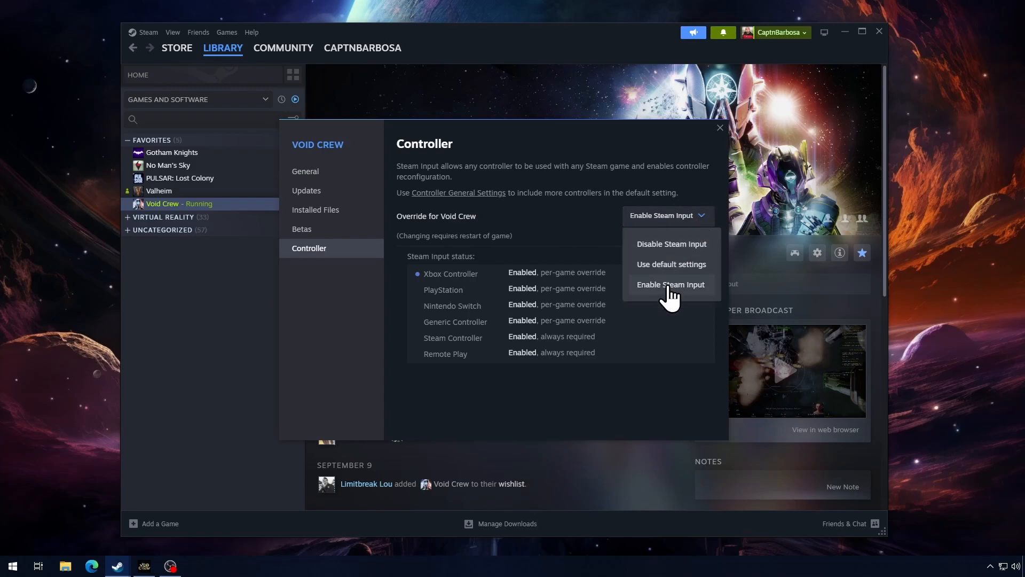
pyautogui.click(670, 284)
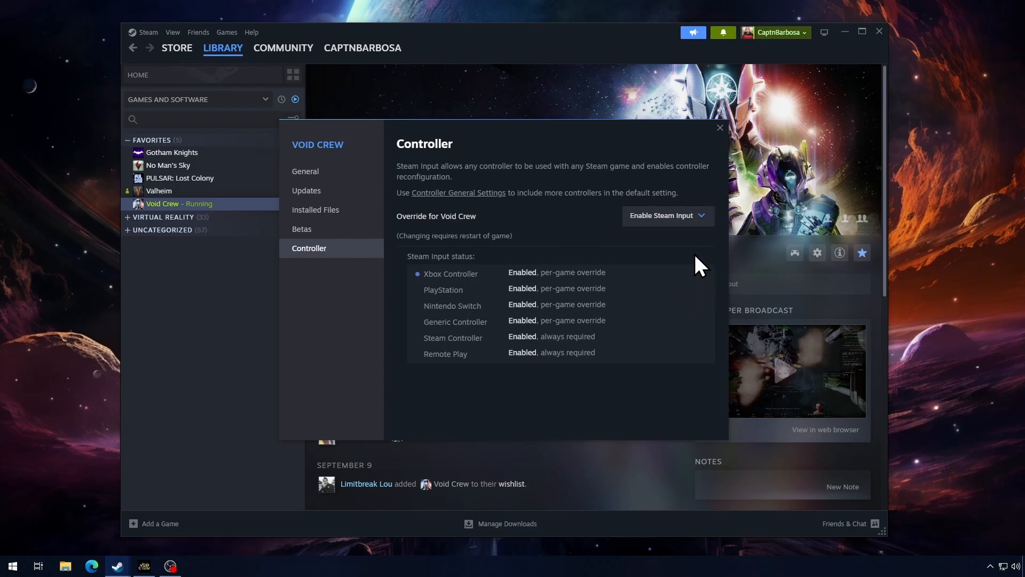
pyautogui.moveTo(518, 241)
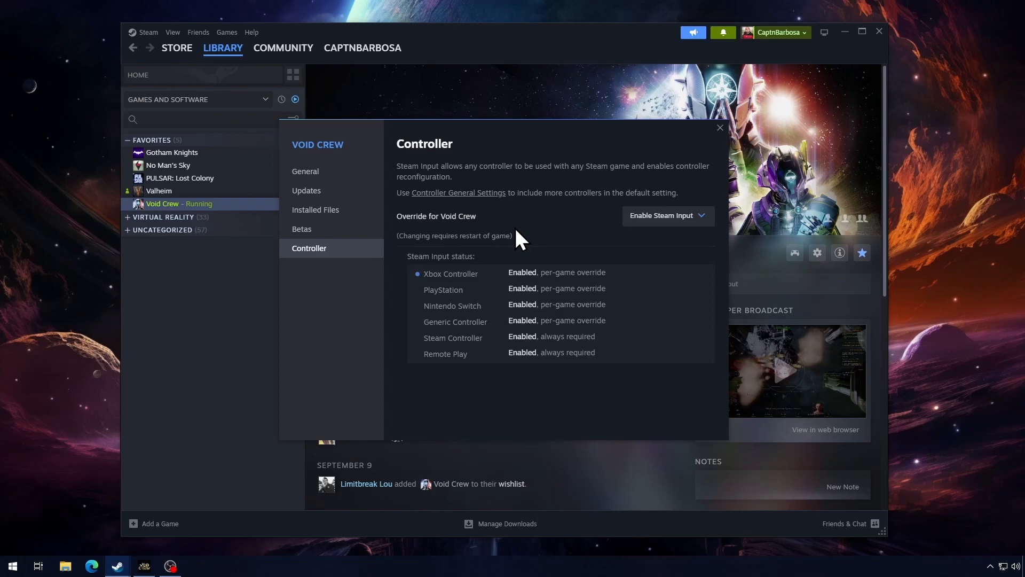
pyautogui.moveTo(421, 283)
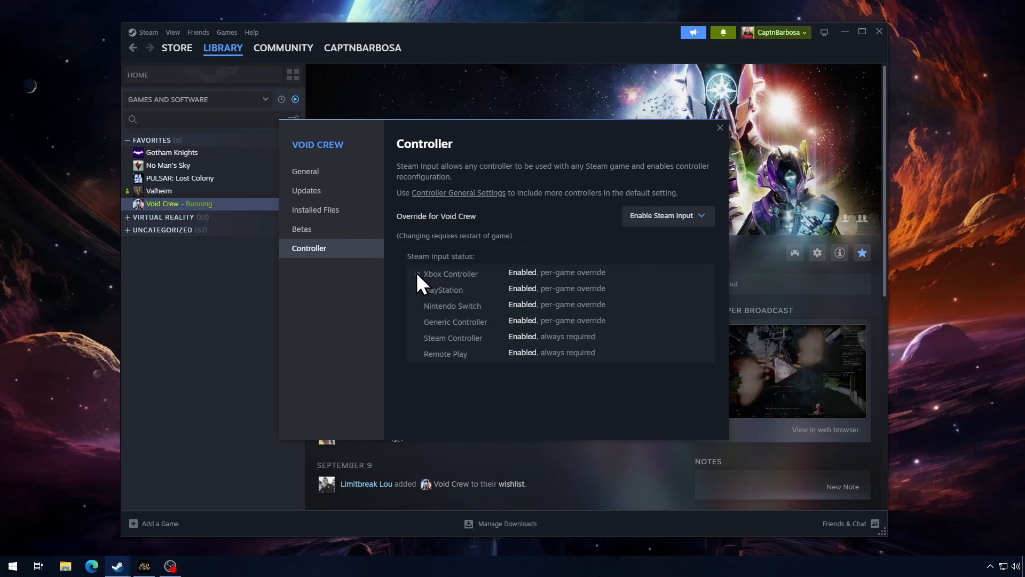
pyautogui.click(719, 127)
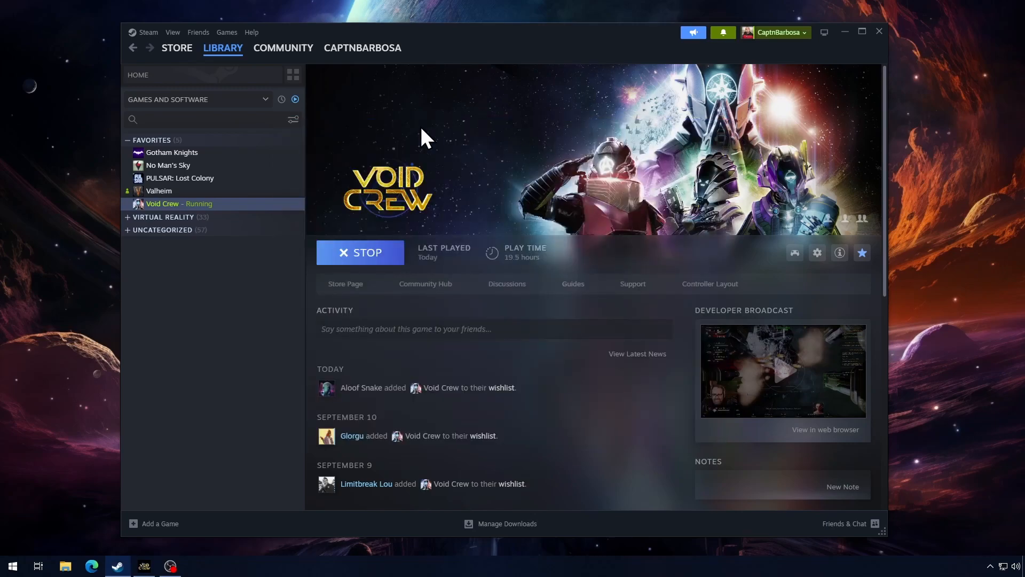
# - Review Steam's controller settings, then switch to Void Crew and pause with Esc
pyautogui.click(143, 32)
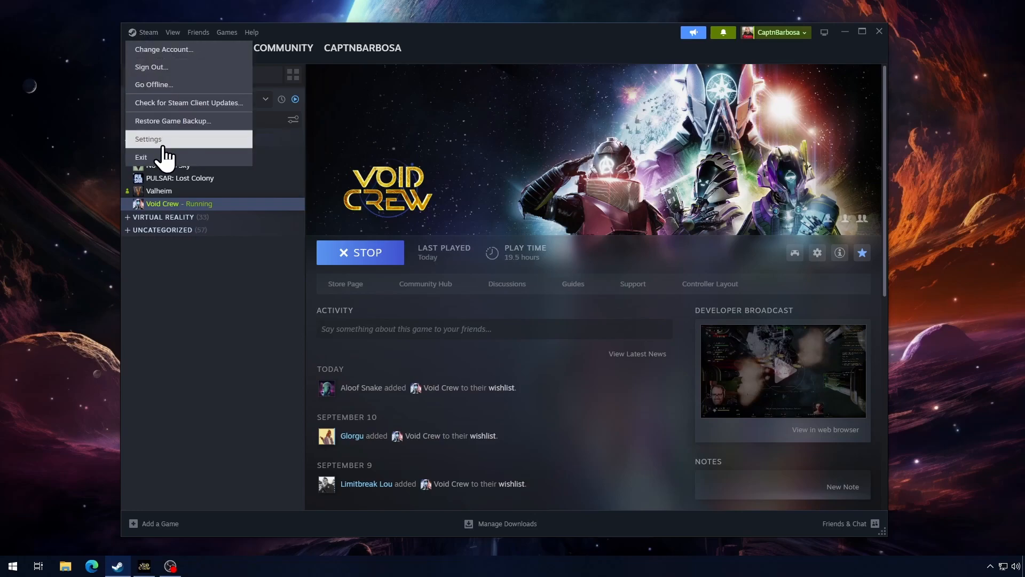
pyautogui.click(149, 138)
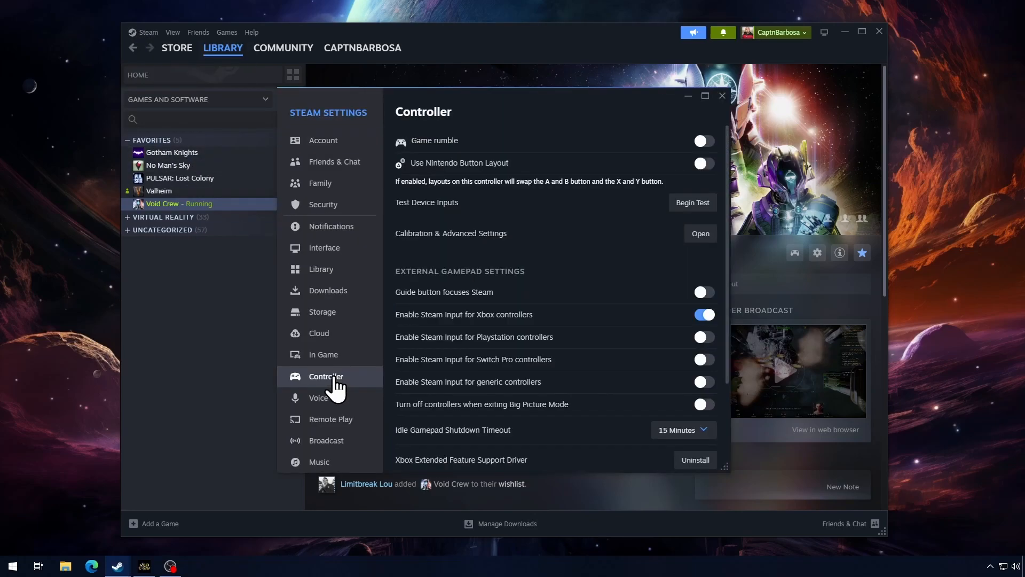
pyautogui.scroll(-3)
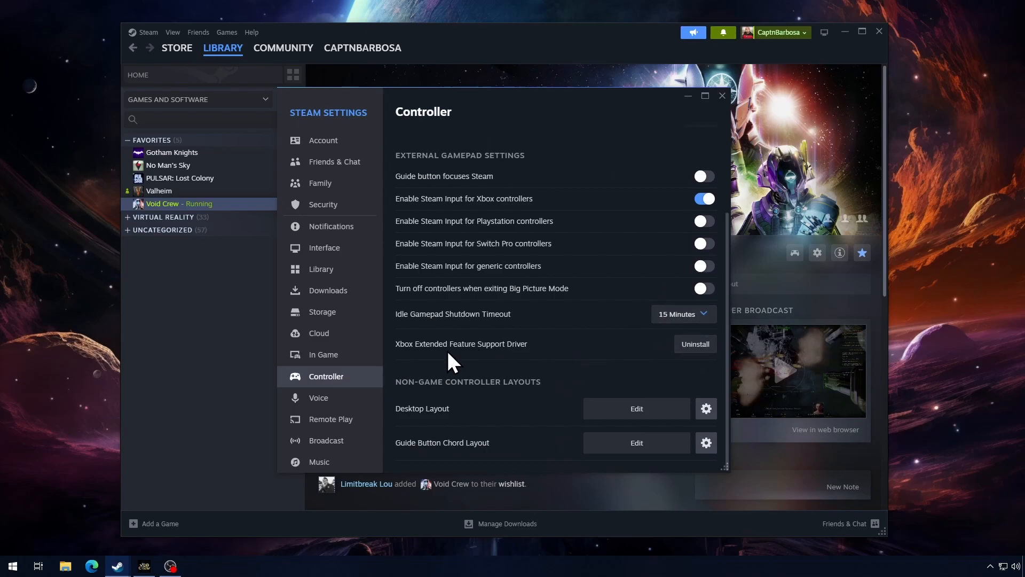
pyautogui.moveTo(539, 356)
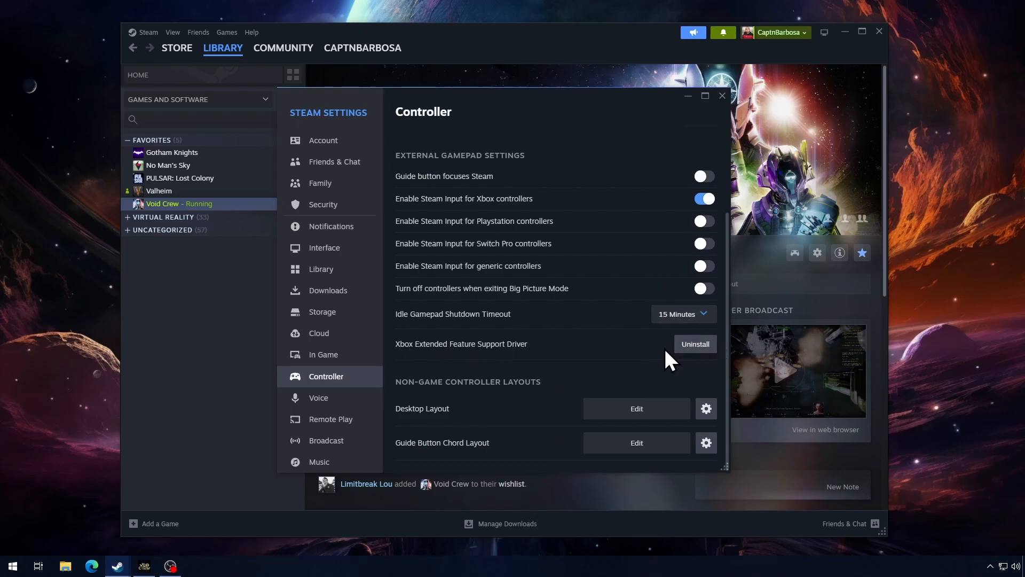
pyautogui.moveTo(664, 359)
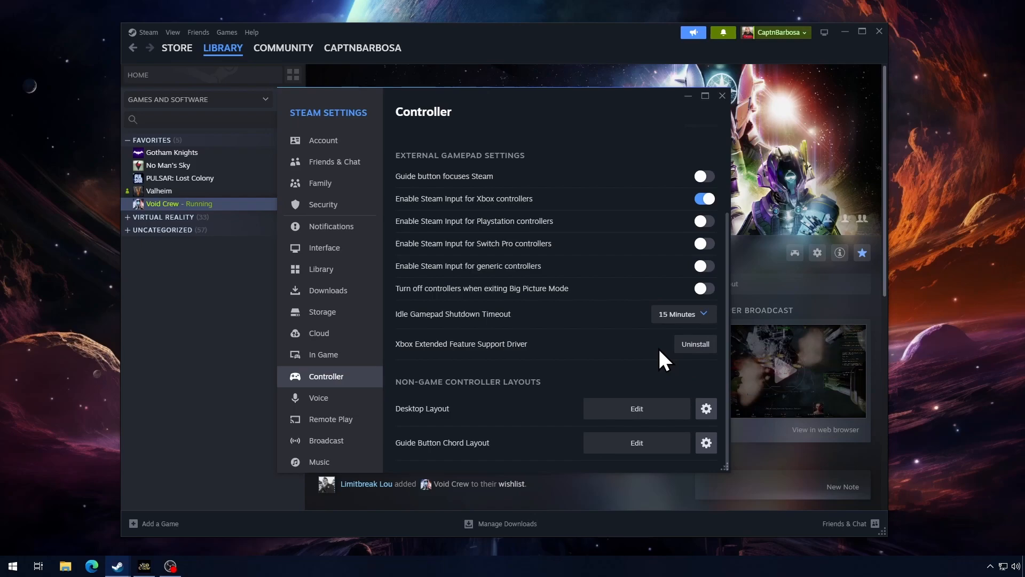
pyautogui.click(722, 95)
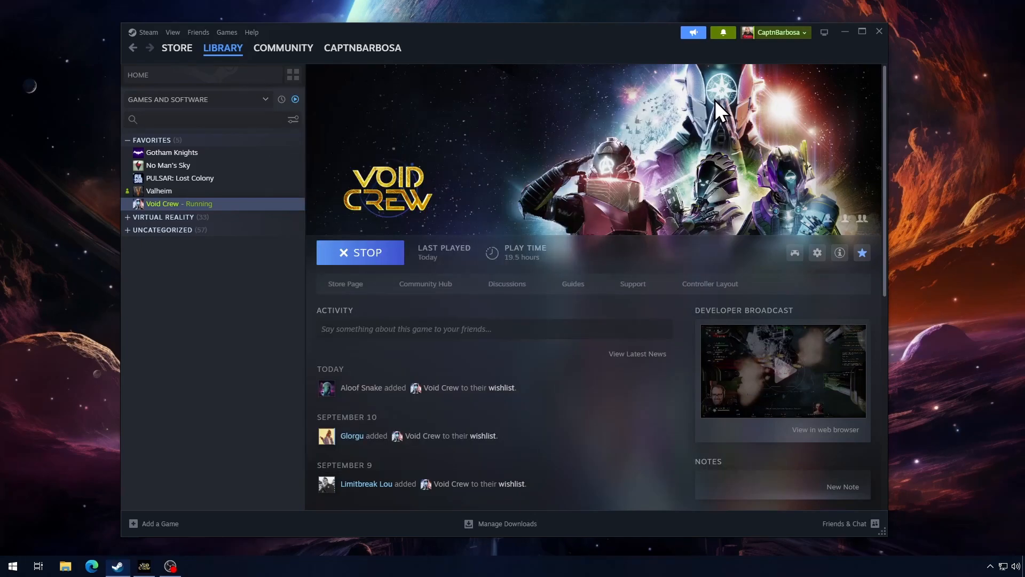
pyautogui.moveTo(545, 73)
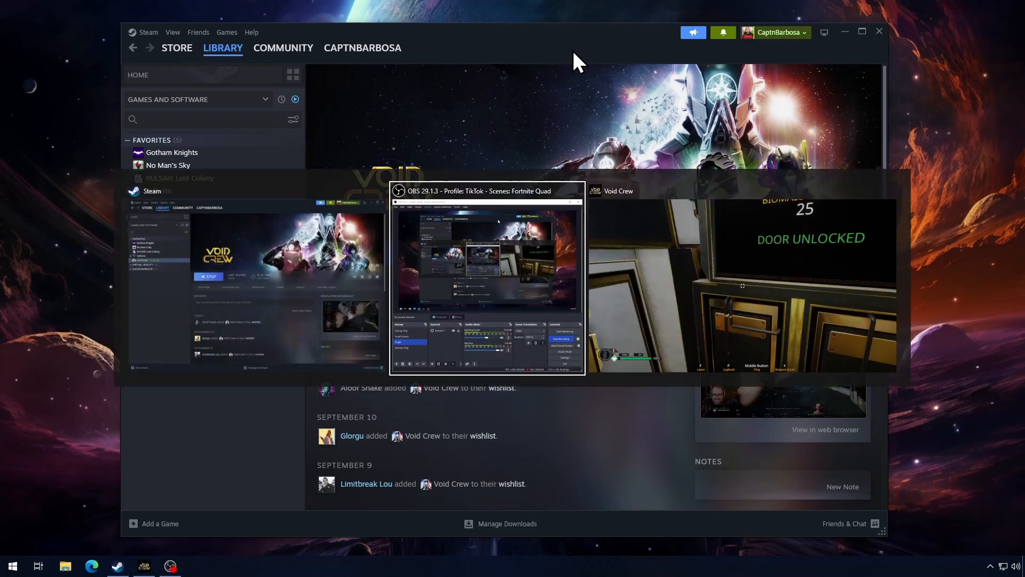
pyautogui.click(618, 190)
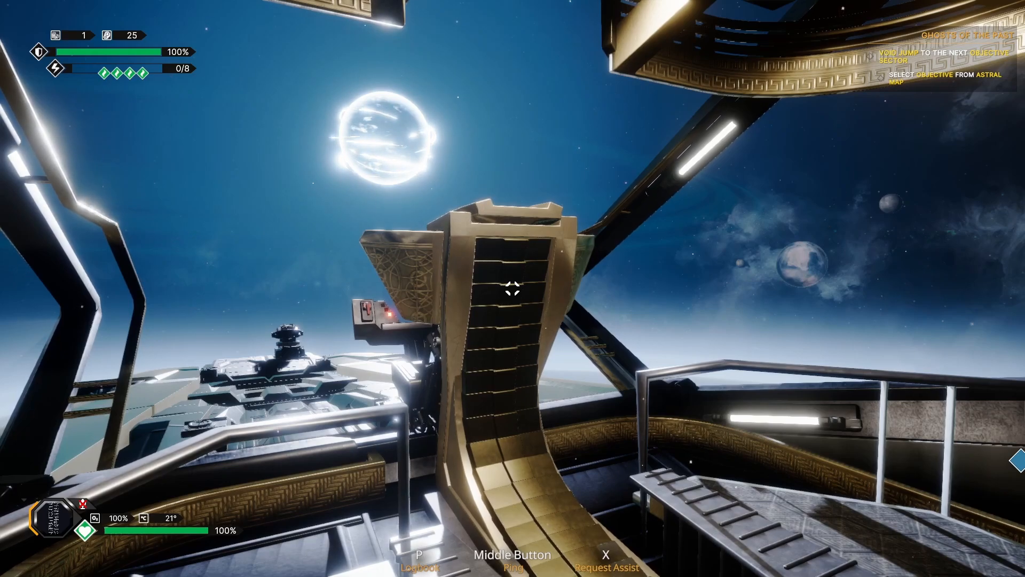
pyautogui.moveTo(513, 288)
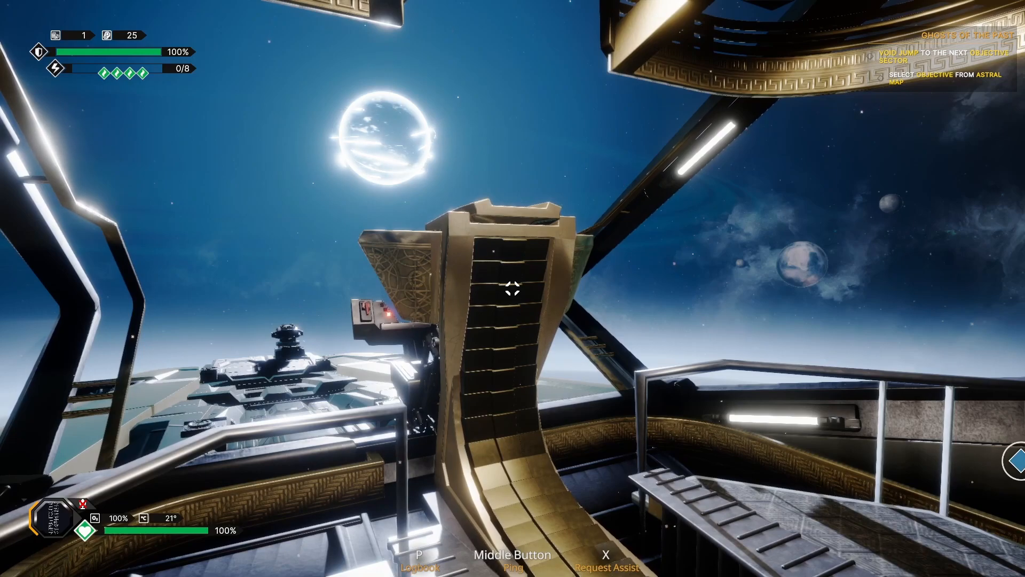
pyautogui.press('Escape')
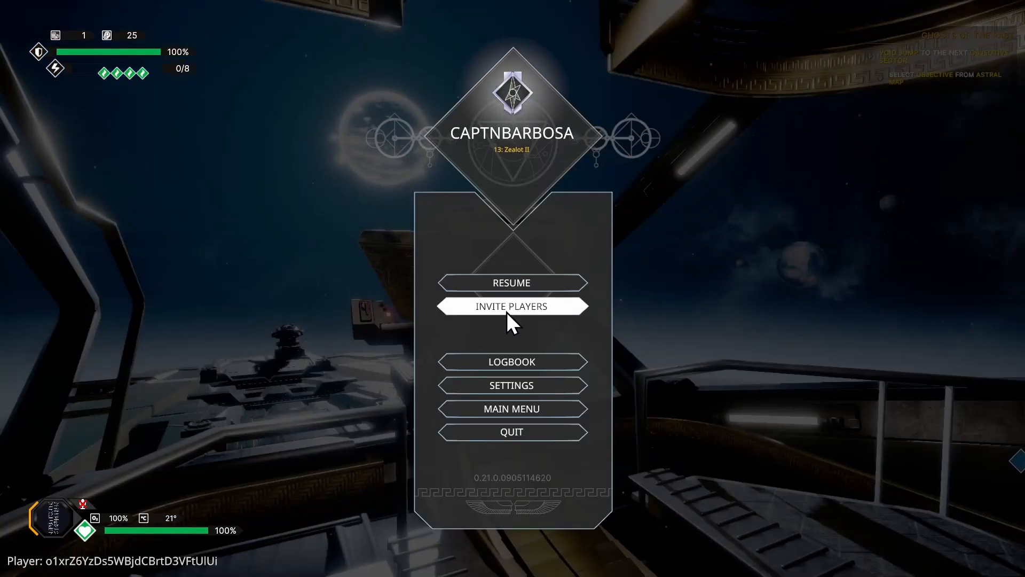
# - Open Void Crew's control bindings and scroll to the Pilot section (Move Left Q, Move Right E)
pyautogui.click(512, 385)
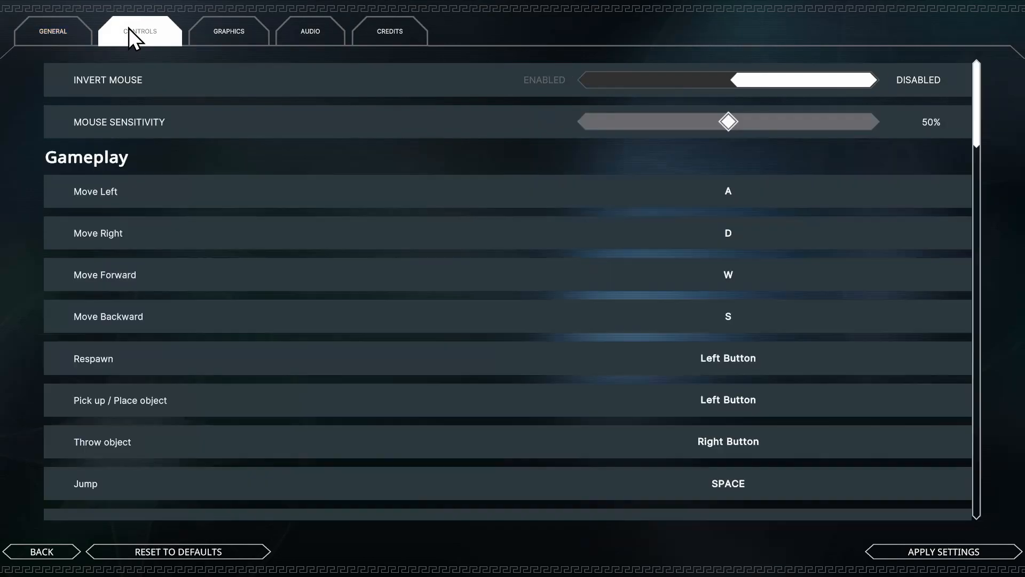
pyautogui.scroll(-3)
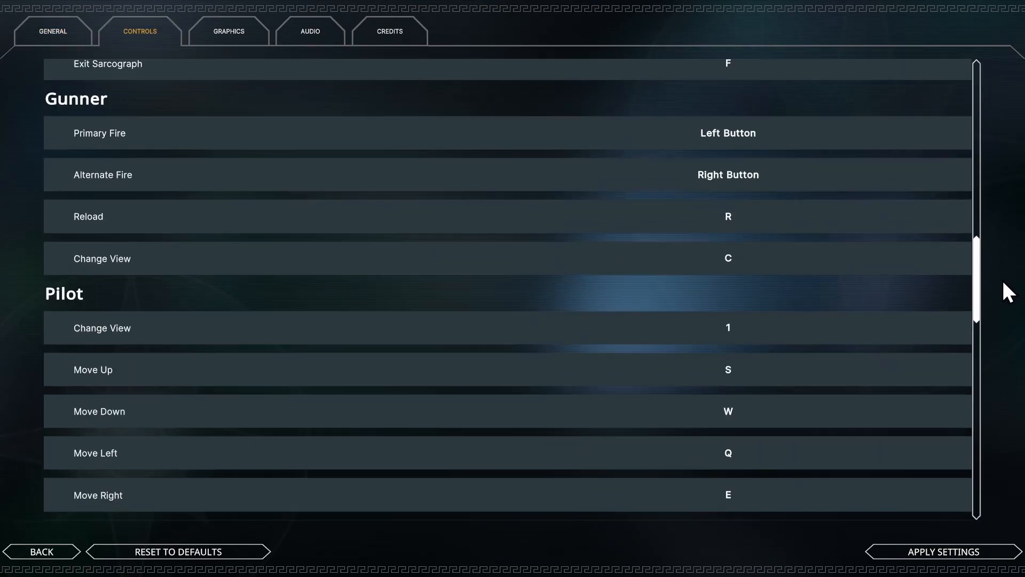
pyautogui.scroll(-3)
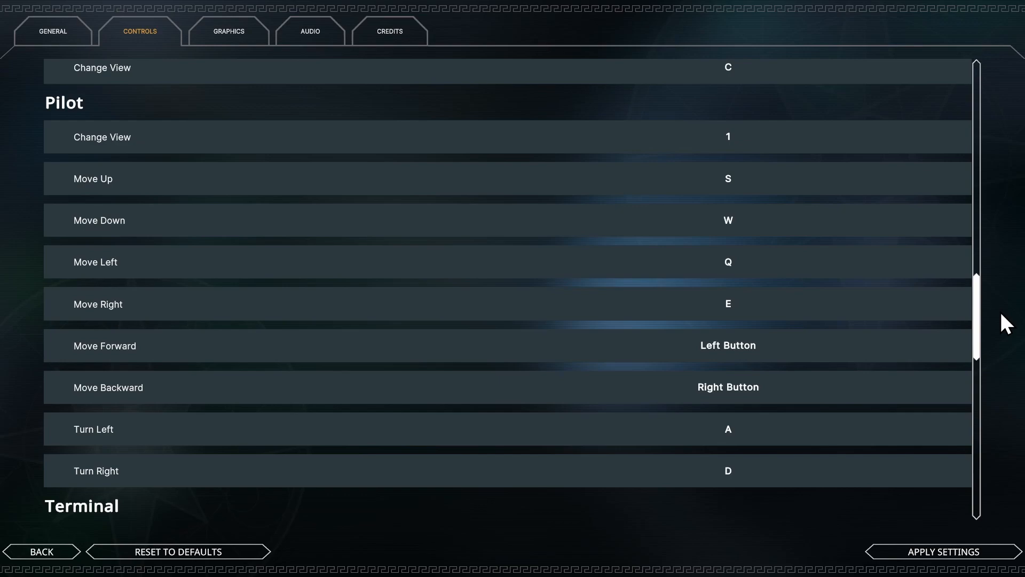
pyautogui.click(727, 345)
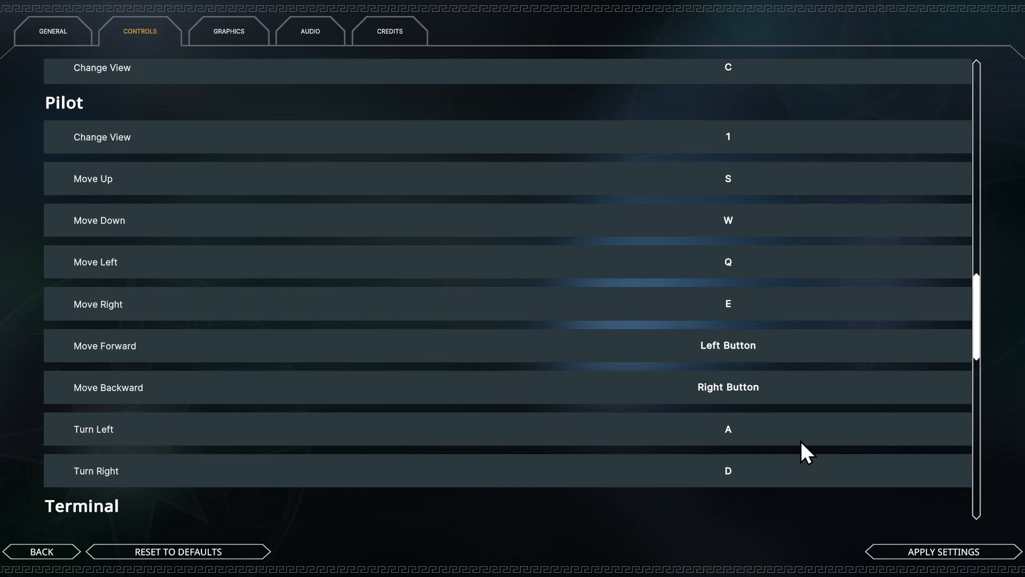
# - Open Void Crew's controller settings from the Steam overlay, showing the Keyboard (WASD) and Mouse layout
pyautogui.press('shift+tab')
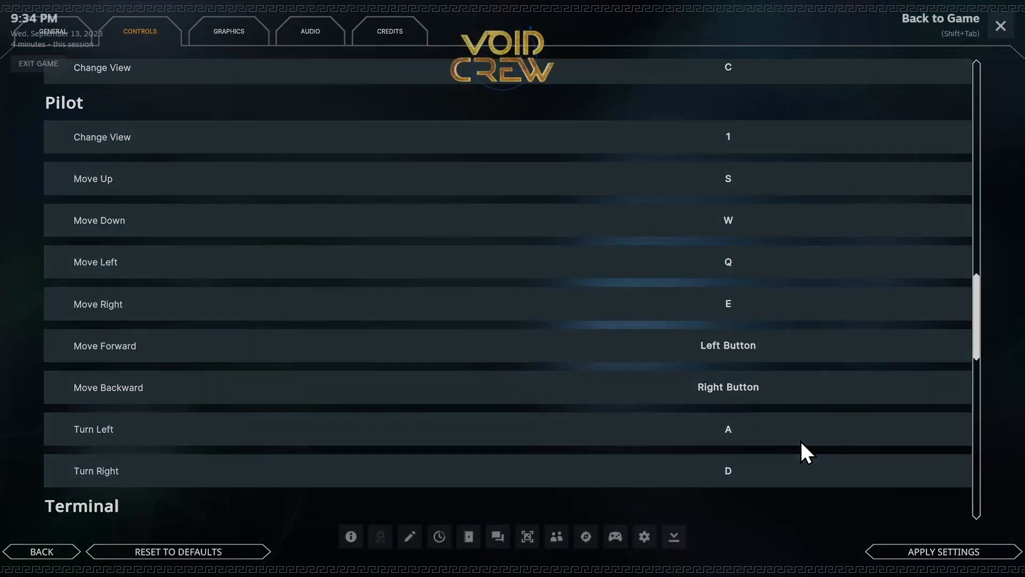
pyautogui.moveTo(615, 536)
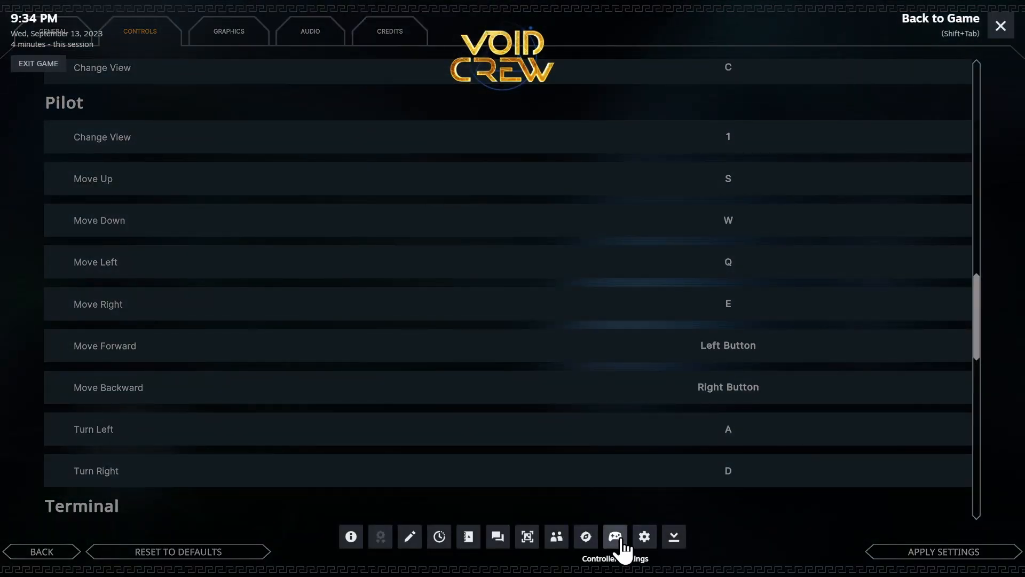
pyautogui.click(614, 536)
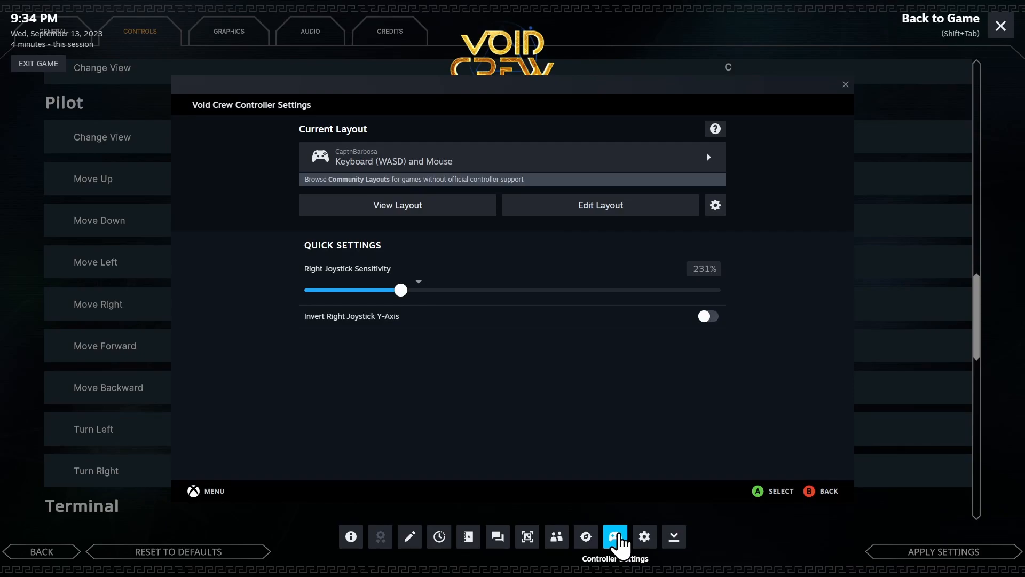
pyautogui.moveTo(599, 443)
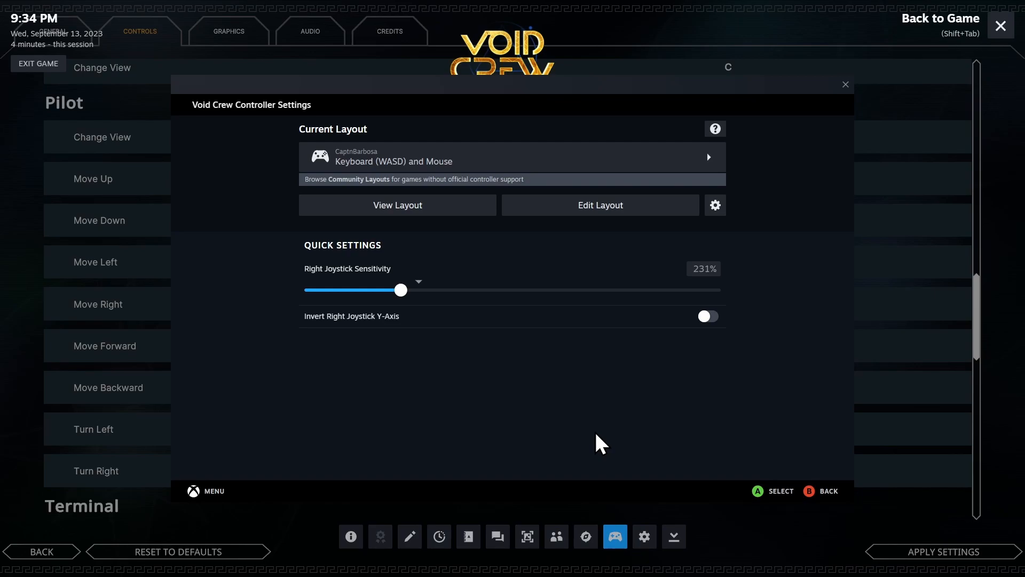
pyautogui.moveTo(671, 269)
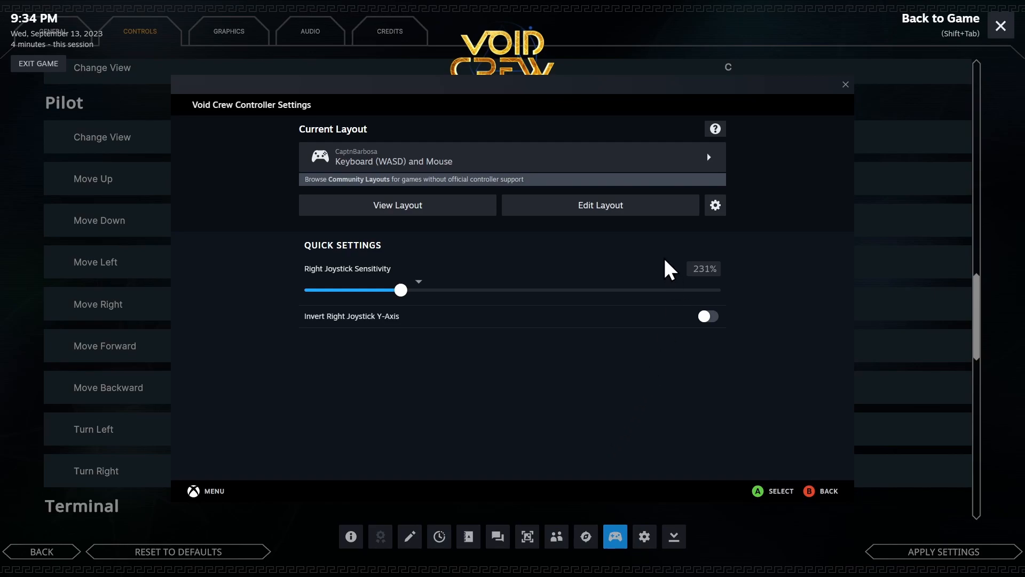
pyautogui.moveTo(664, 250)
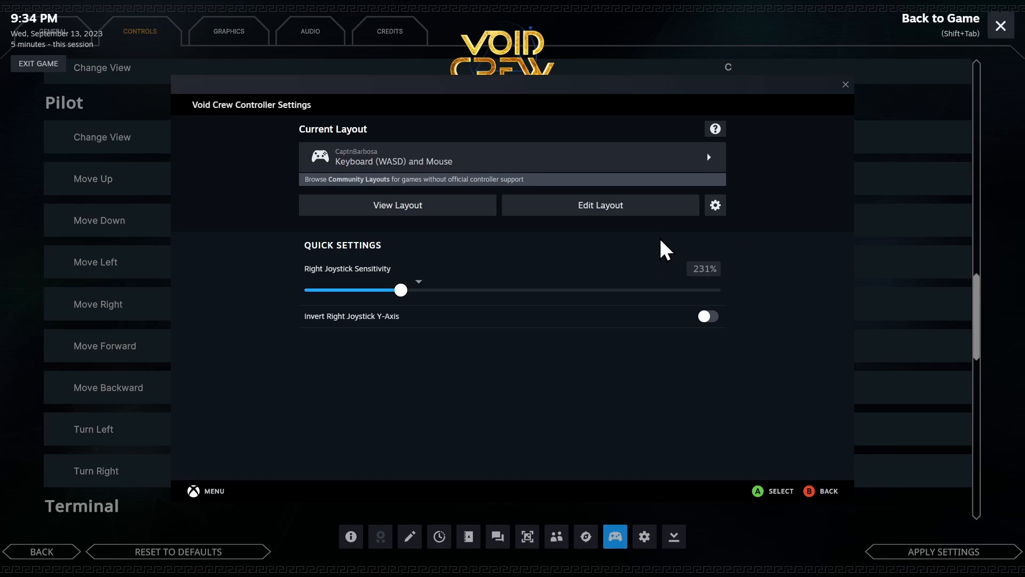
pyautogui.click(396, 204)
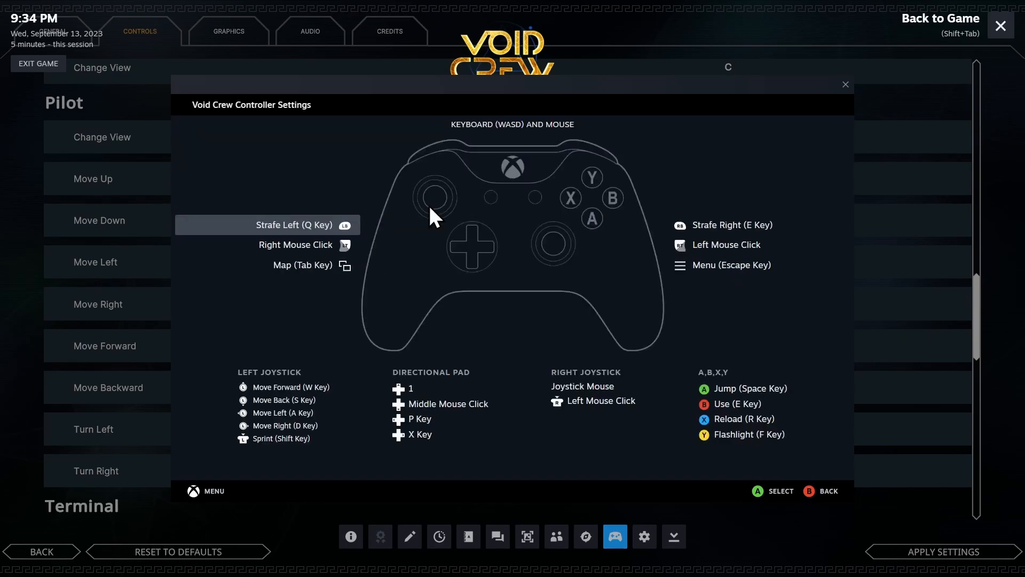
pyautogui.moveTo(285, 207)
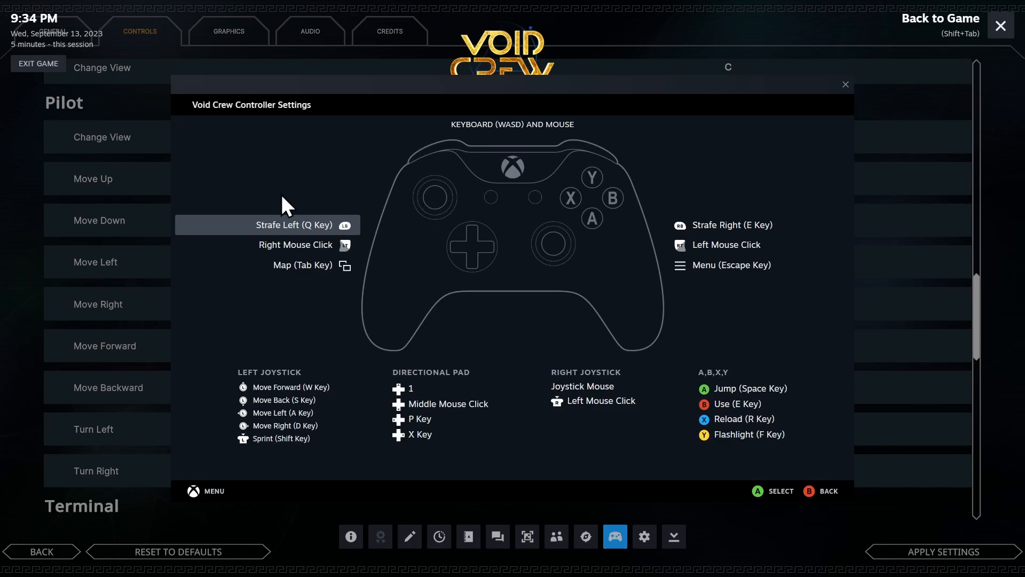
pyautogui.moveTo(500, 235)
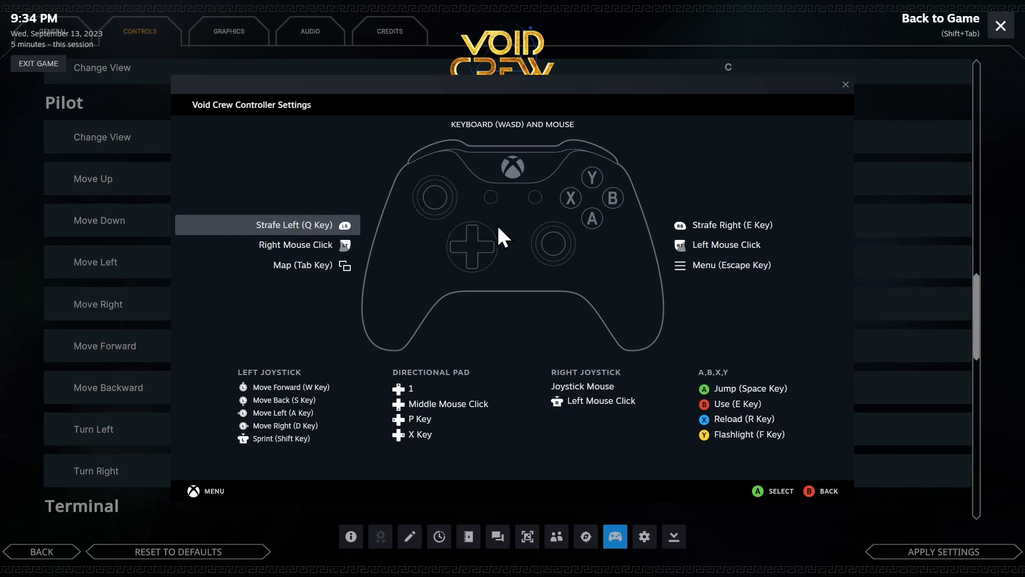
pyautogui.moveTo(725, 236)
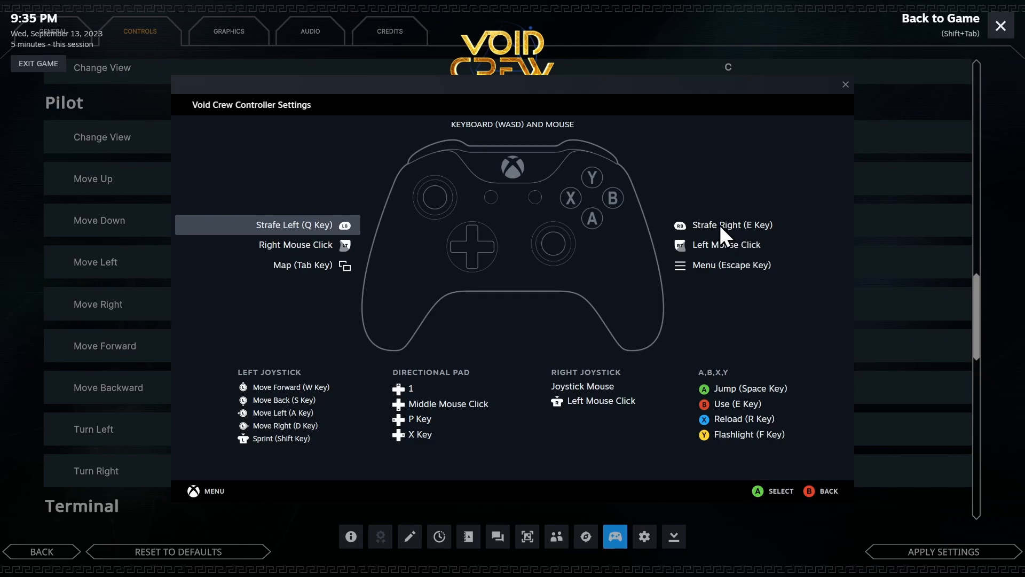
pyautogui.moveTo(317, 267)
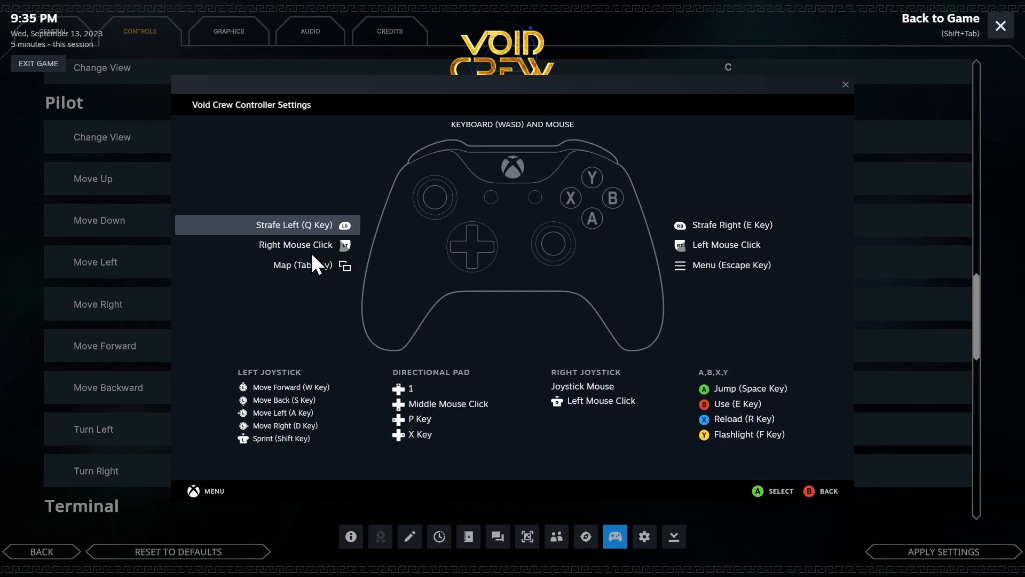
pyautogui.moveTo(321, 260)
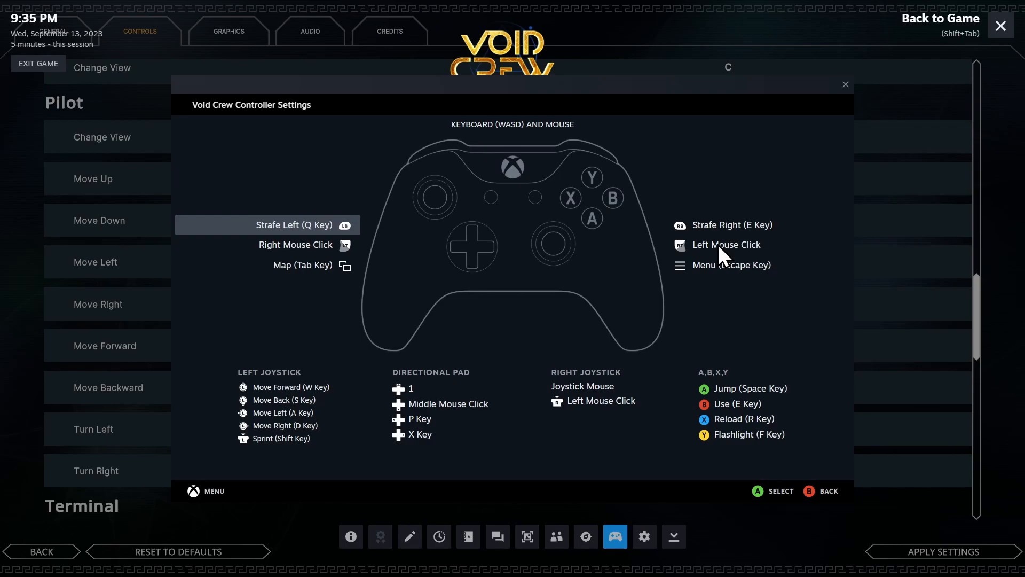
pyautogui.moveTo(474, 450)
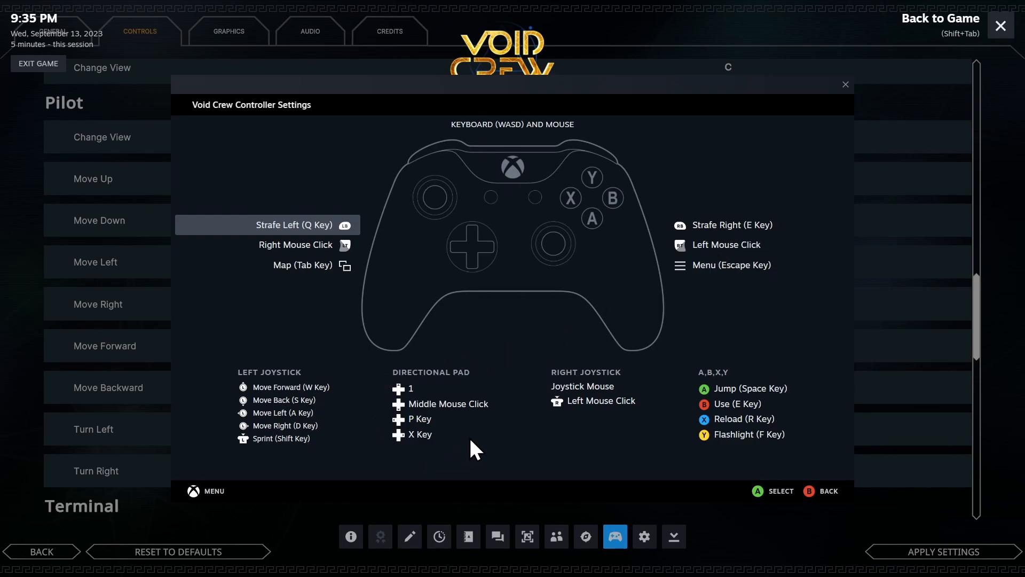
pyautogui.moveTo(455, 445)
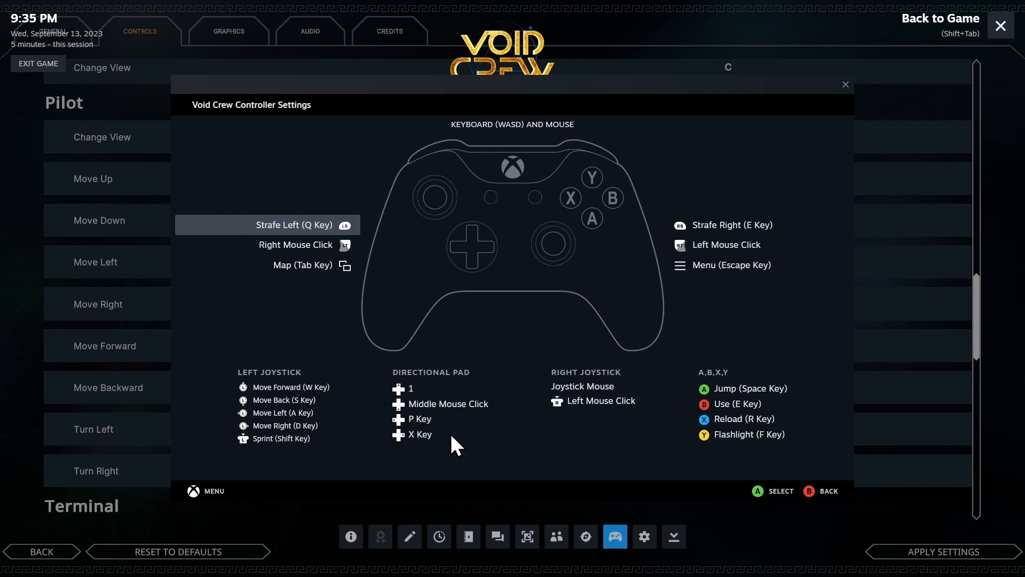
pyautogui.moveTo(466, 415)
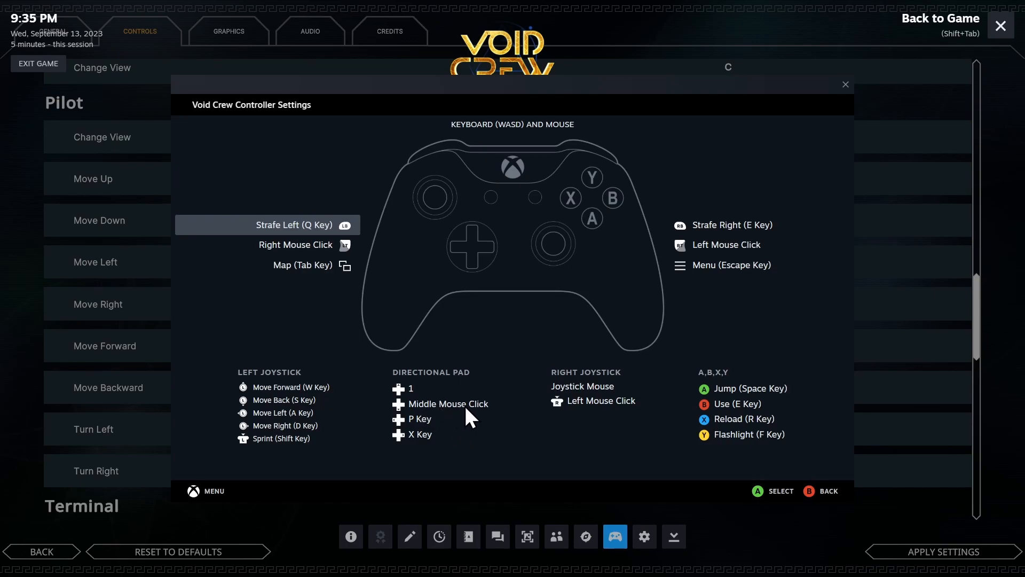
pyautogui.moveTo(437, 443)
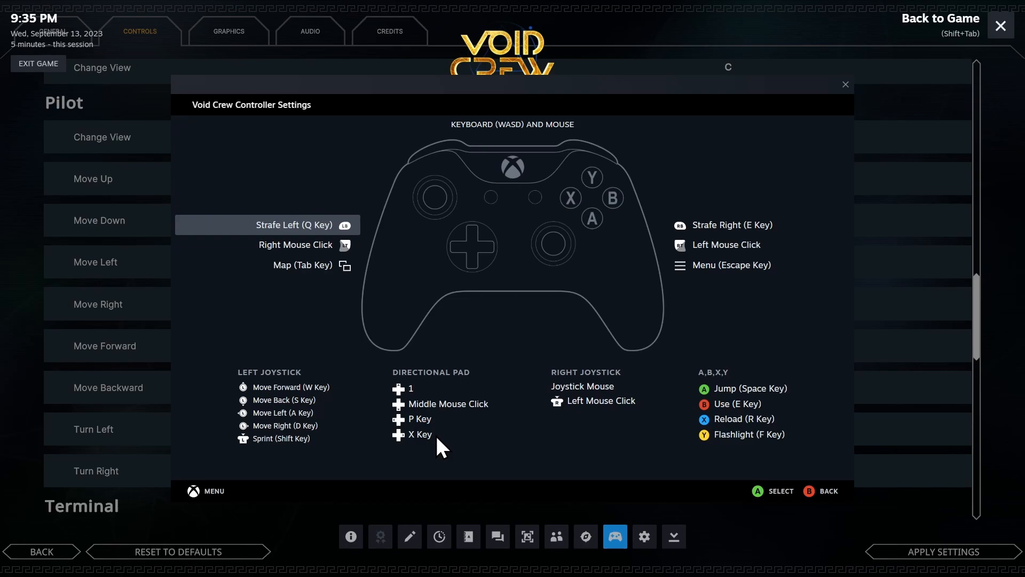
pyautogui.click(827, 490)
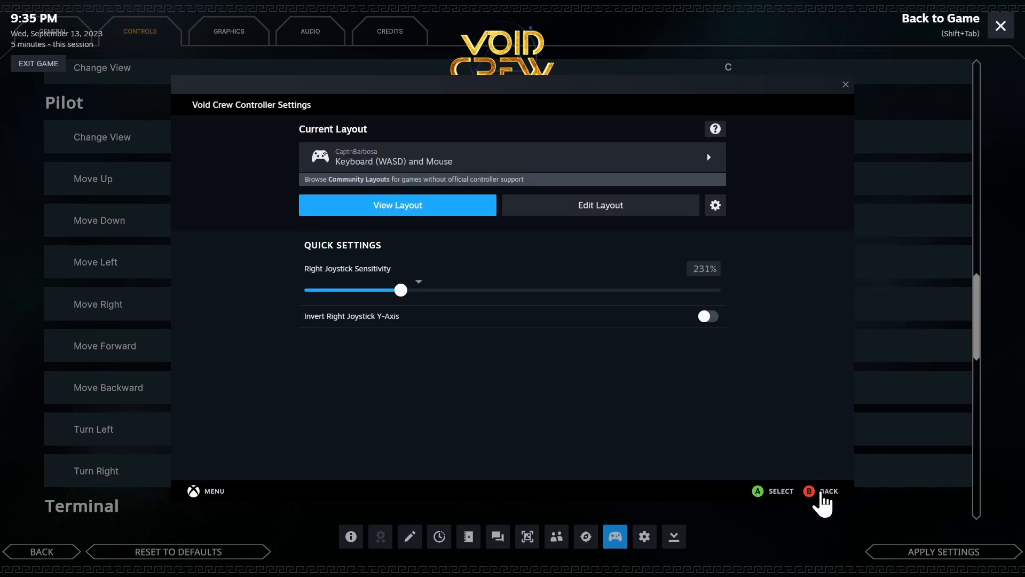
# - Open the layout editor for Void Crew's current controller layout
pyautogui.click(599, 204)
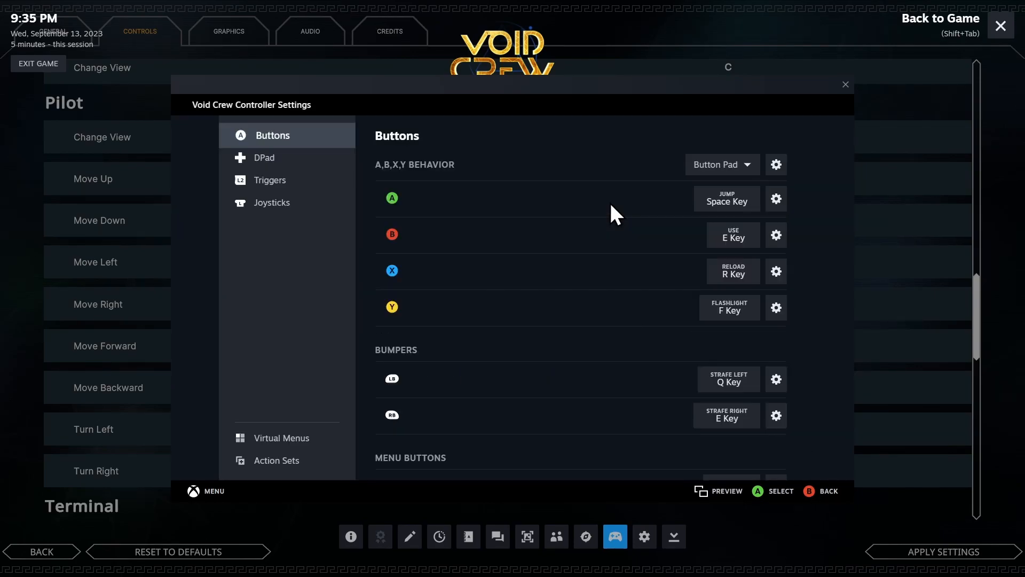
pyautogui.moveTo(454, 397)
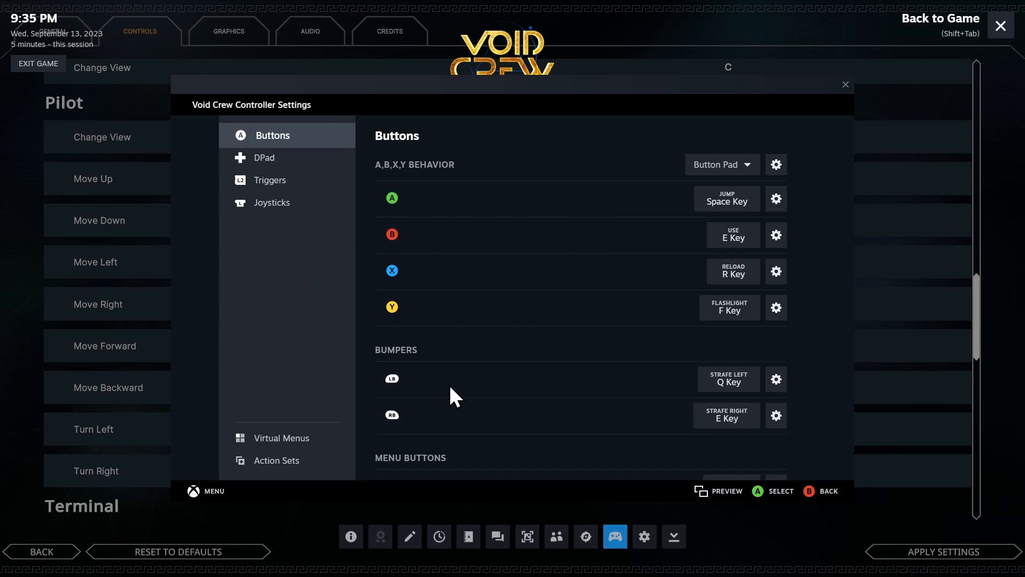
pyautogui.moveTo(426, 387)
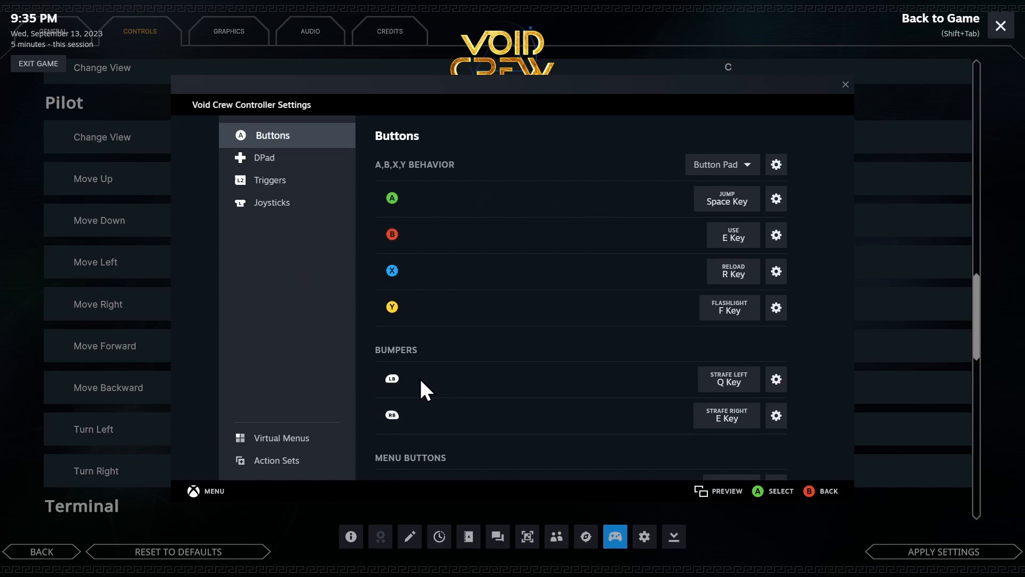
pyautogui.moveTo(696, 399)
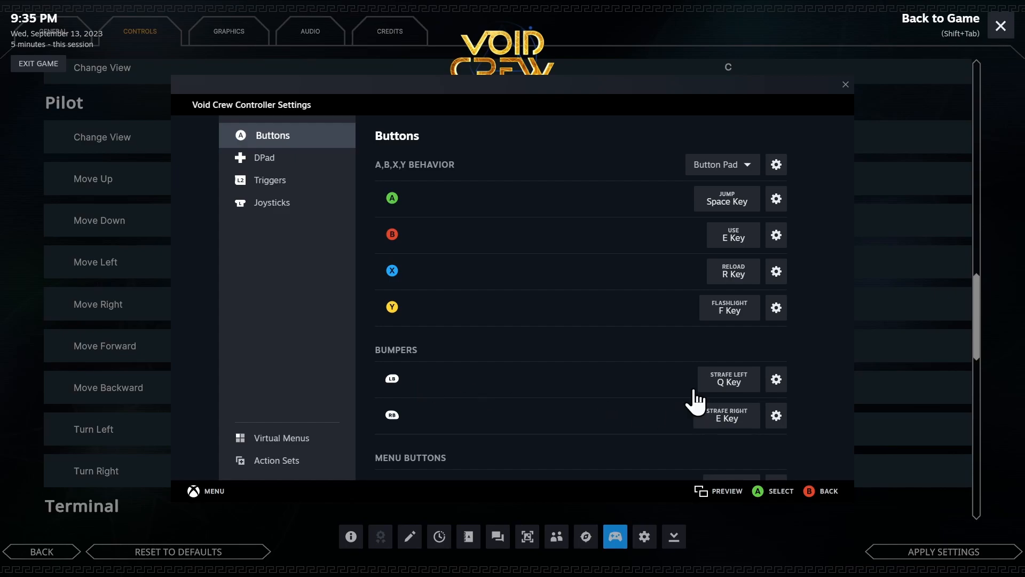
pyautogui.moveTo(681, 399)
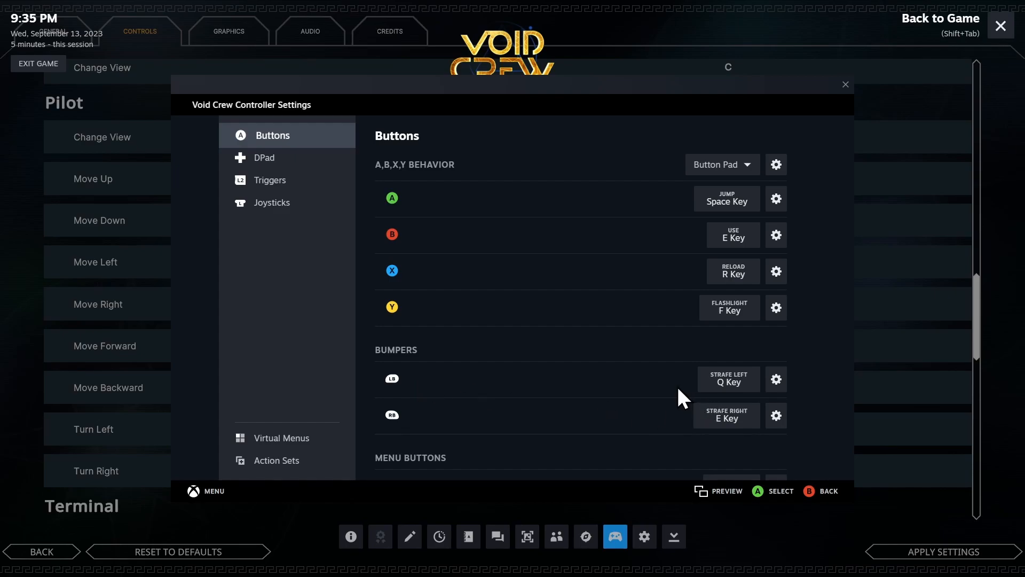
pyautogui.moveTo(728, 385)
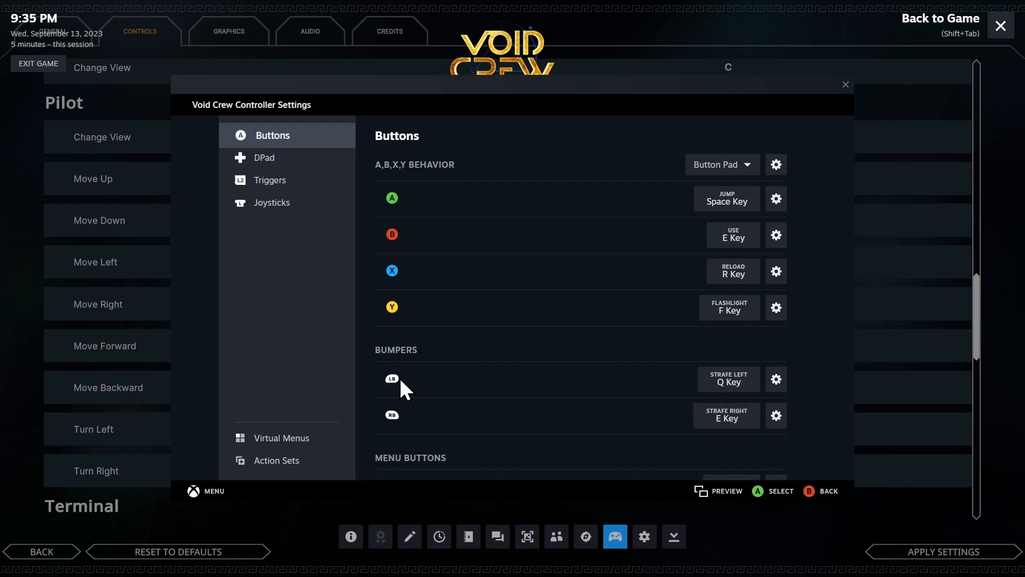
pyautogui.moveTo(402, 389)
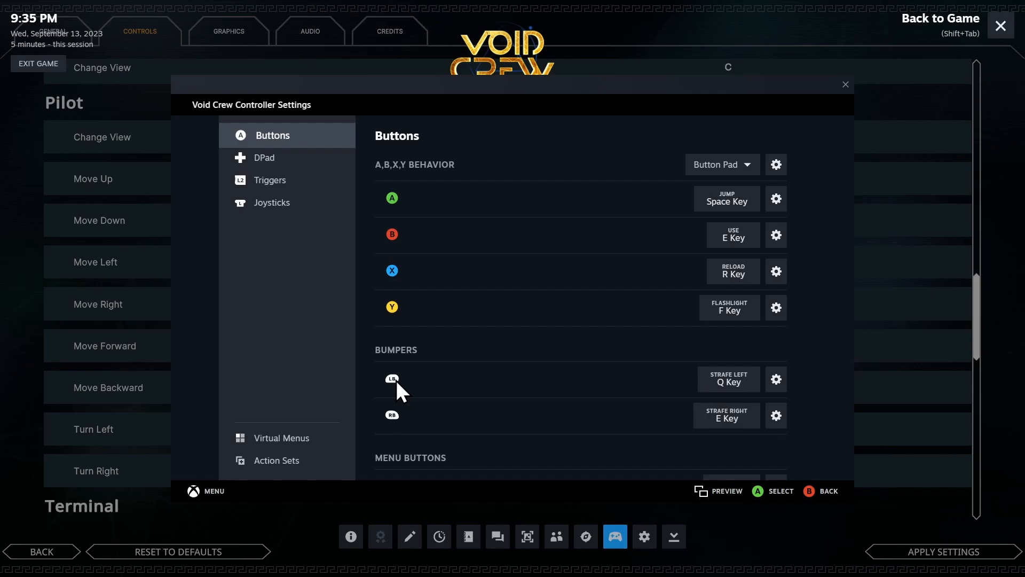
pyautogui.moveTo(739, 392)
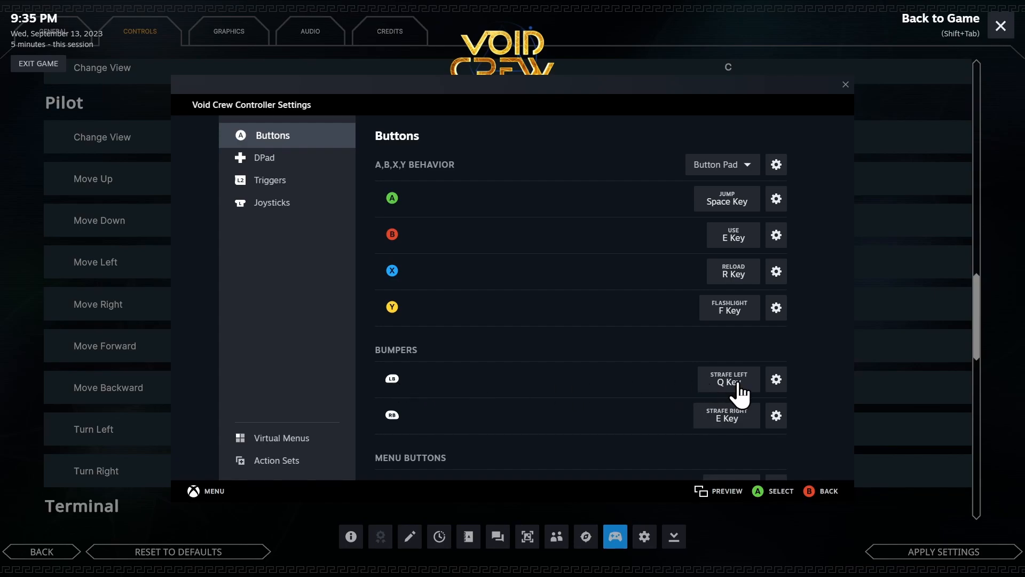
# - Bind the left bumper to the Q key
pyautogui.click(728, 378)
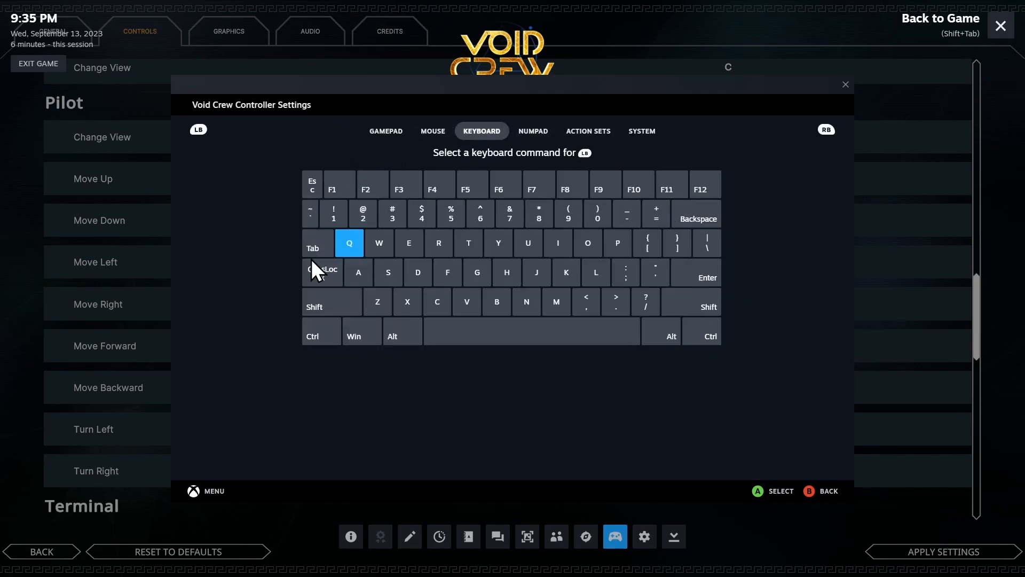
pyautogui.moveTo(432, 131)
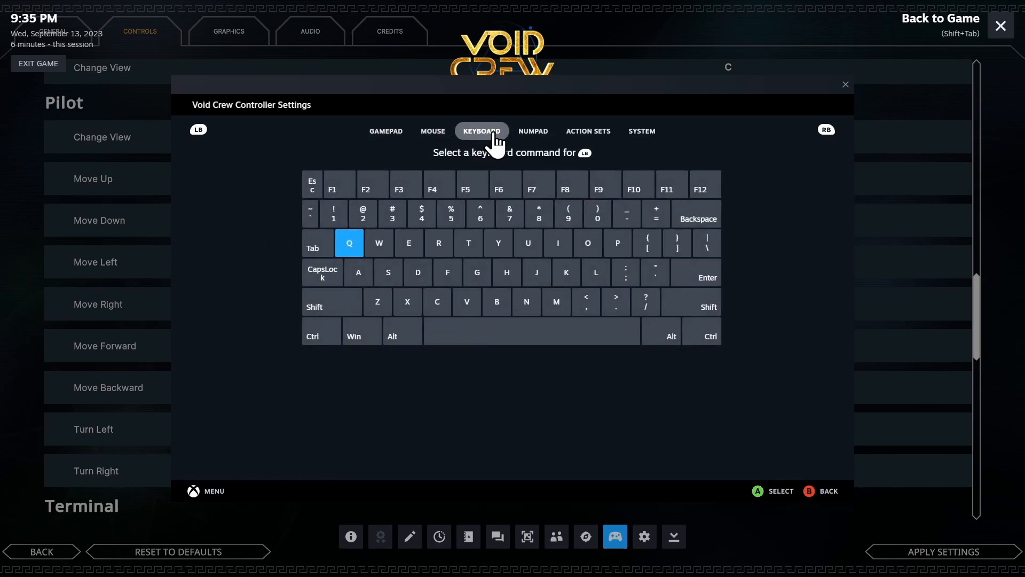
pyautogui.click(532, 131)
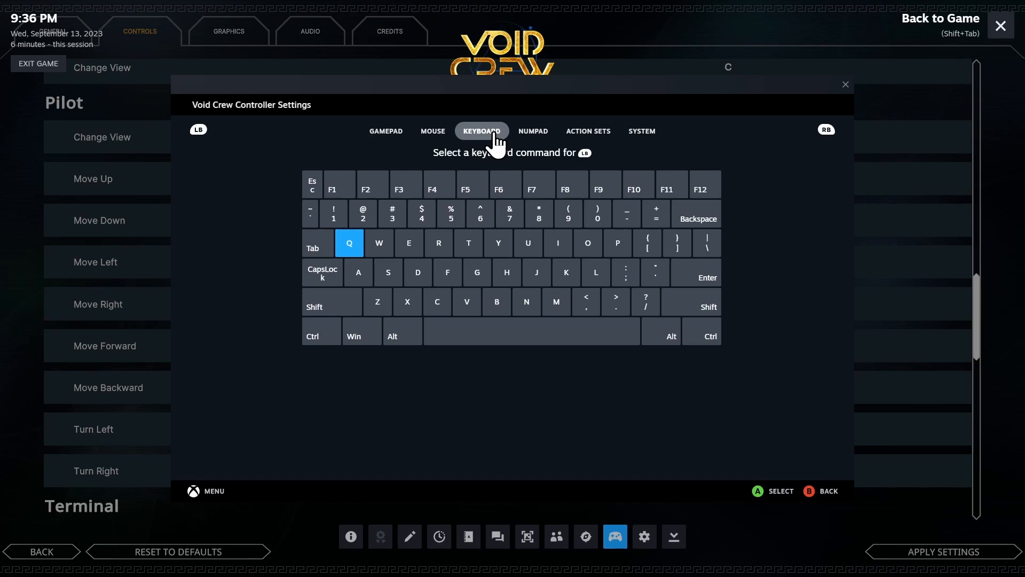
pyautogui.moveTo(422, 221)
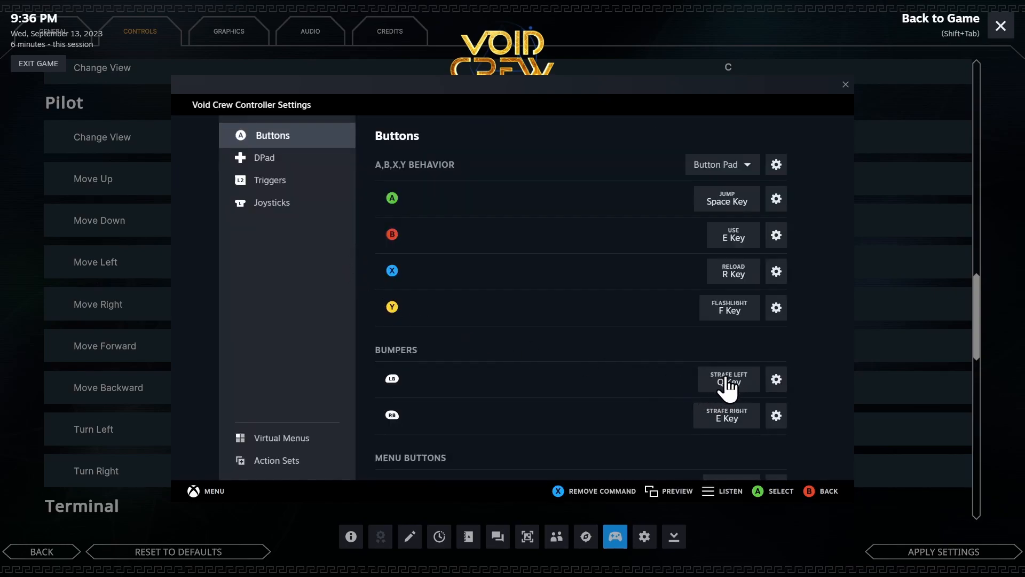
pyautogui.moveTo(776, 379)
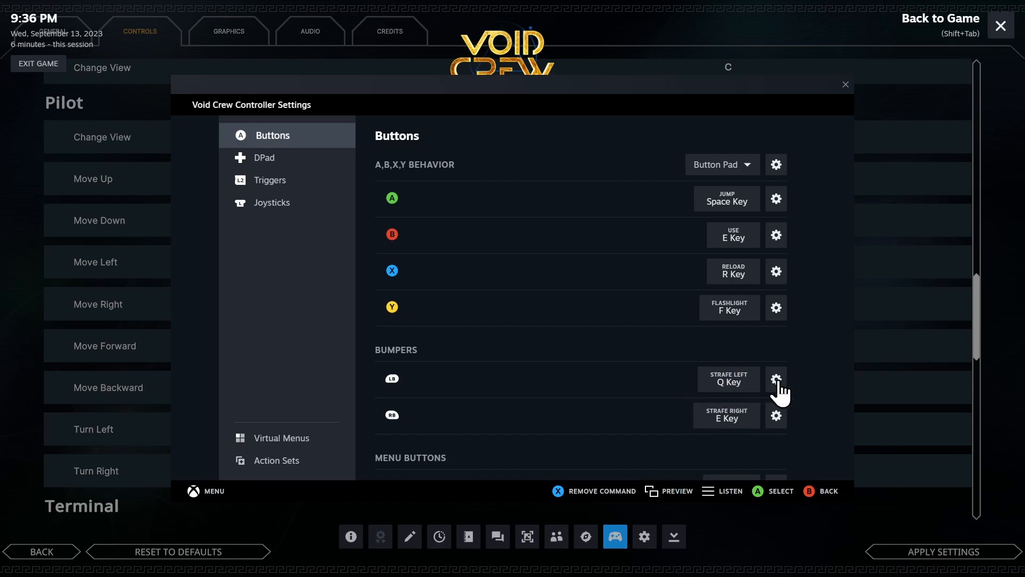
pyautogui.click(776, 378)
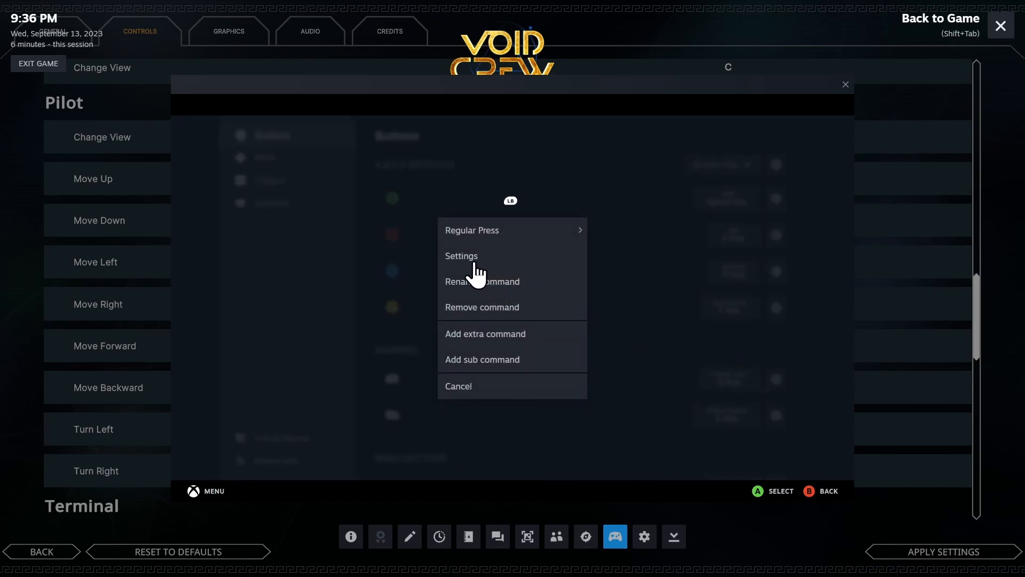
pyautogui.click(481, 281)
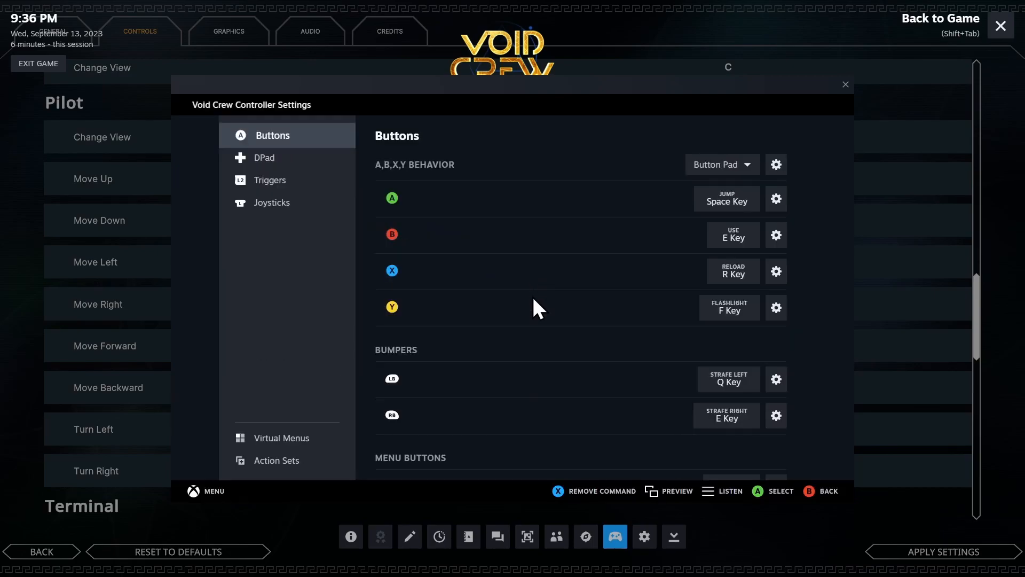
pyautogui.moveTo(731, 389)
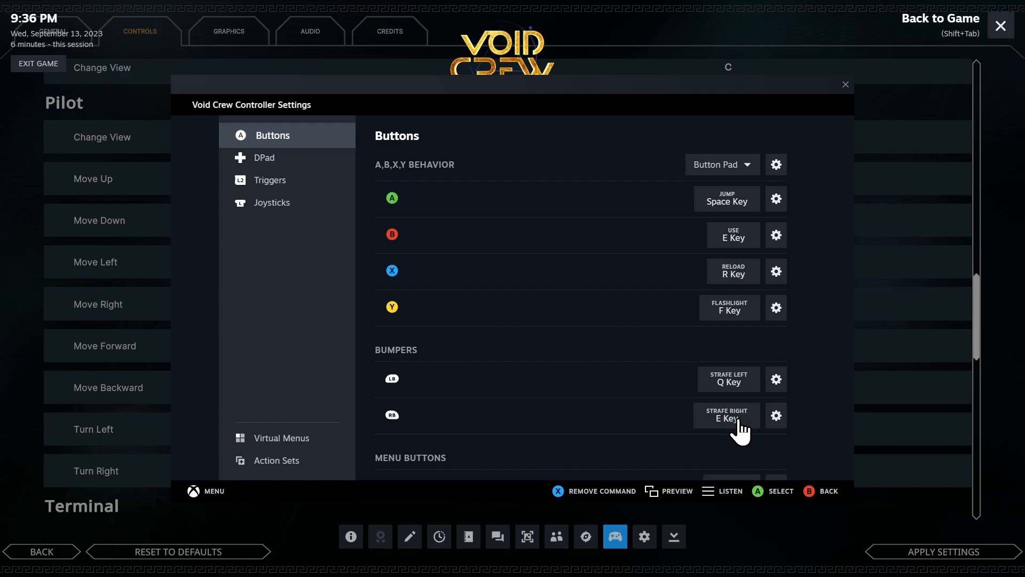
pyautogui.moveTo(717, 425)
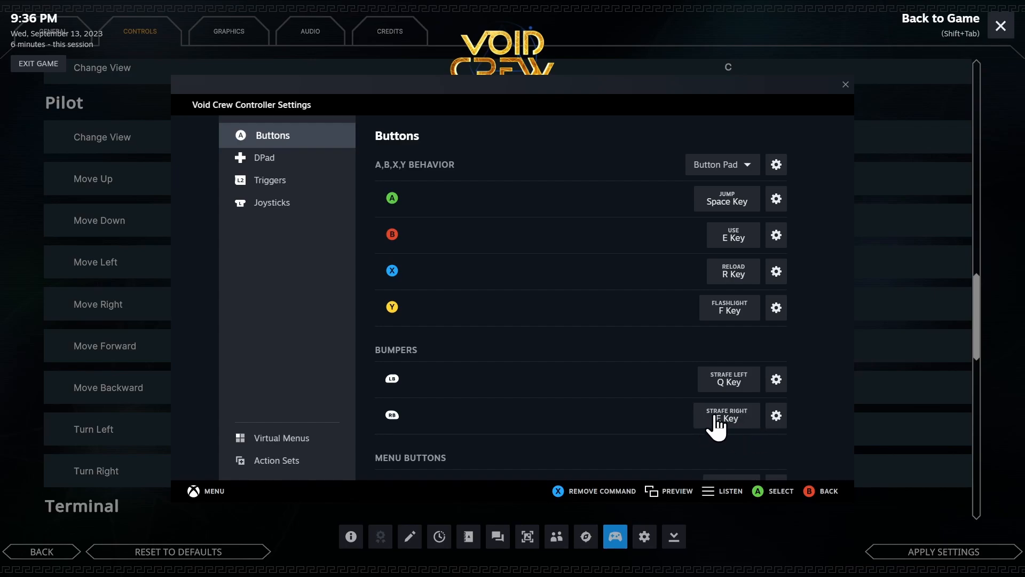
pyautogui.click(726, 418)
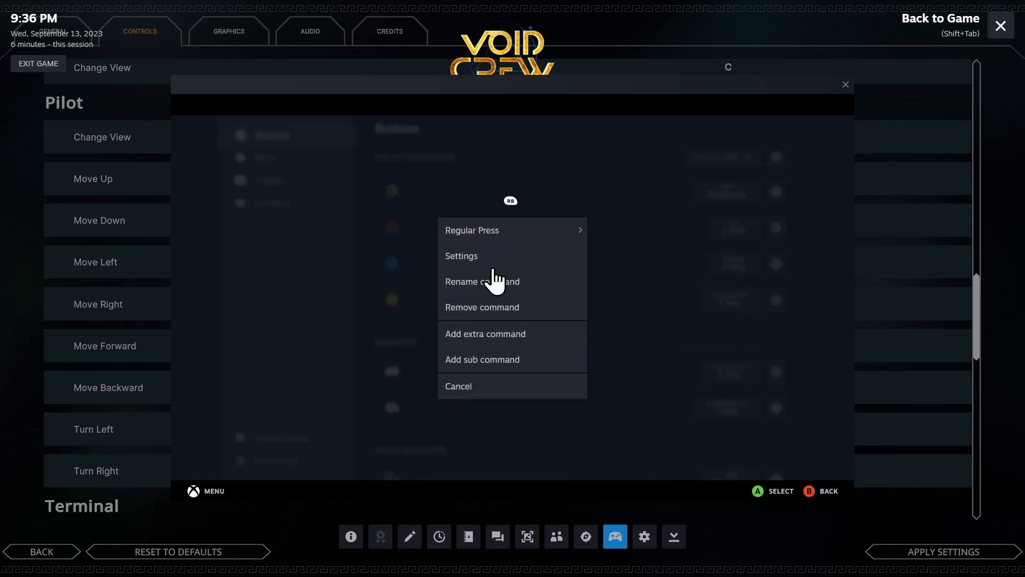
pyautogui.click(482, 281)
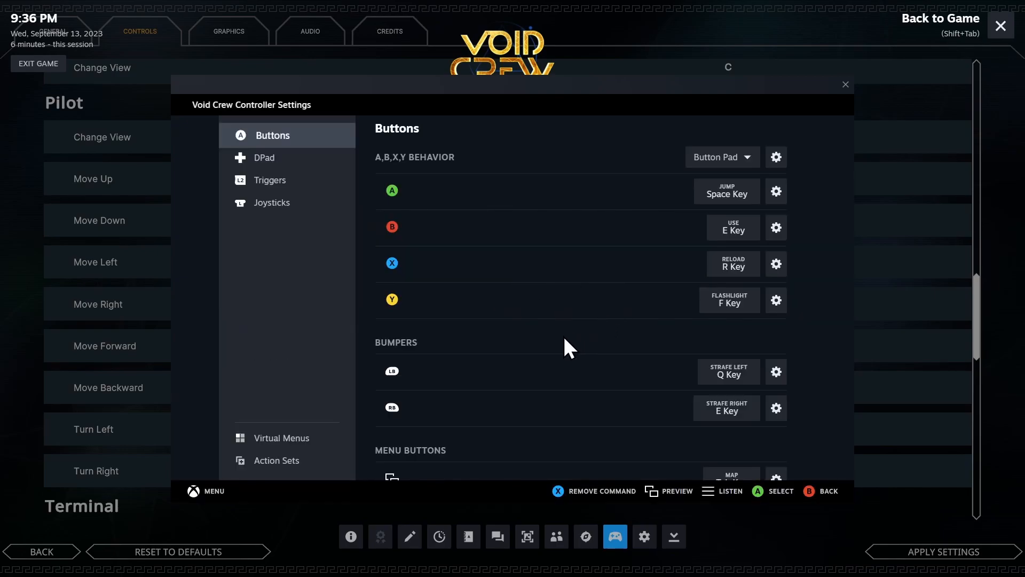
pyautogui.moveTo(566, 356)
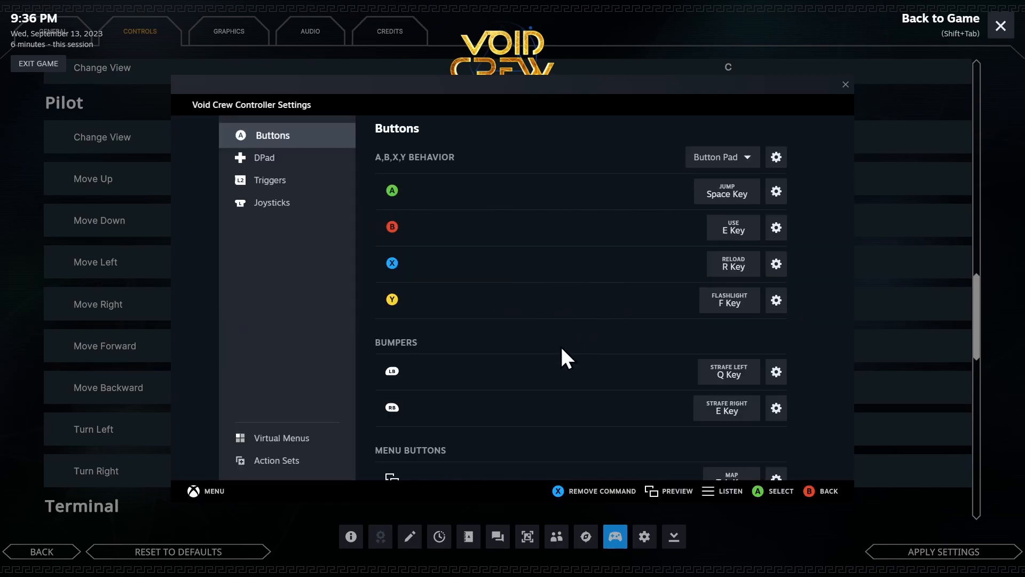
pyautogui.moveTo(285, 172)
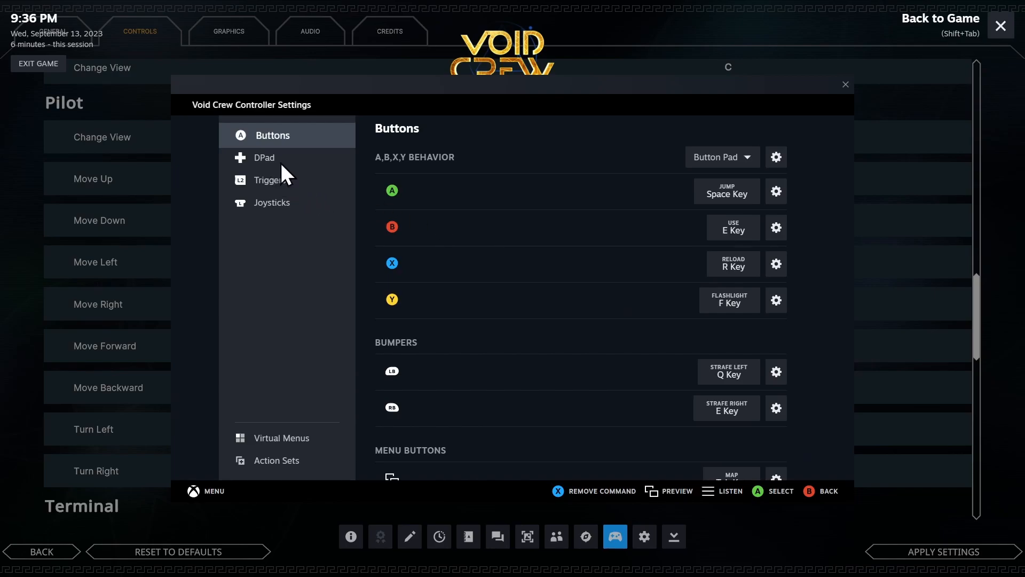
# - Review the D-pad bindings (1, Middle Mouse Click, P, X) and back out
pyautogui.click(264, 157)
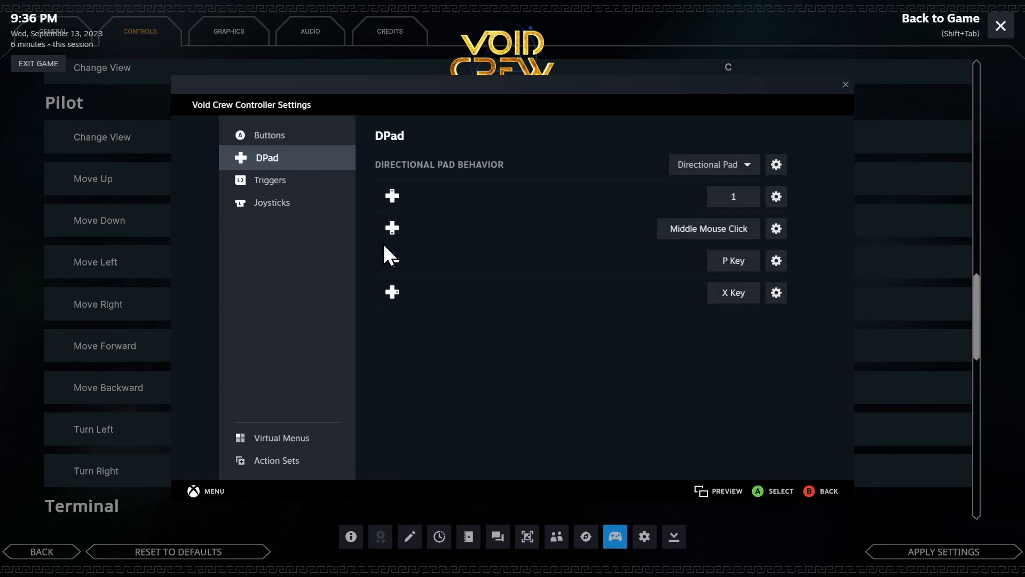
pyautogui.moveTo(723, 241)
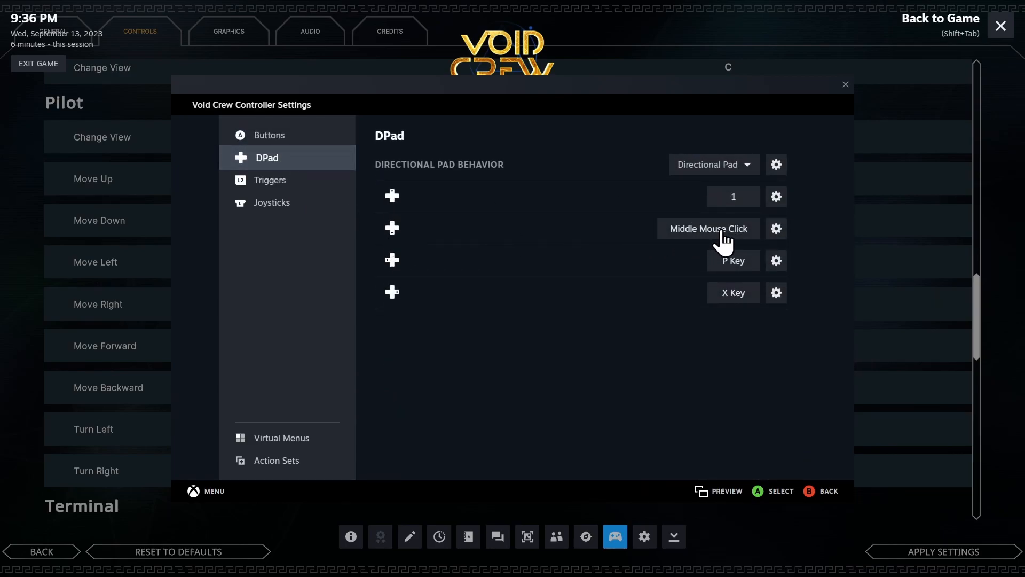
pyautogui.moveTo(734, 268)
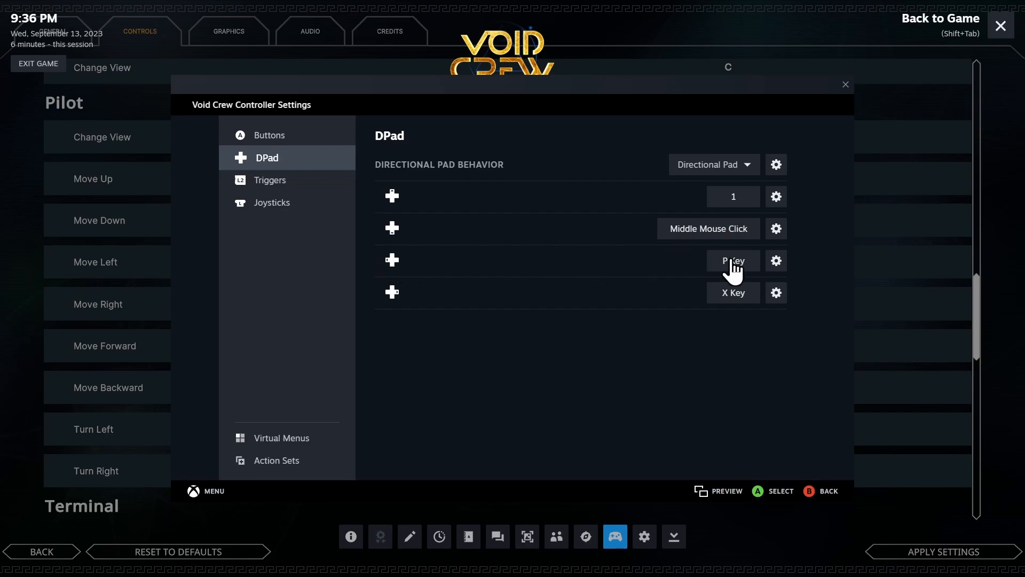
pyautogui.moveTo(593, 312)
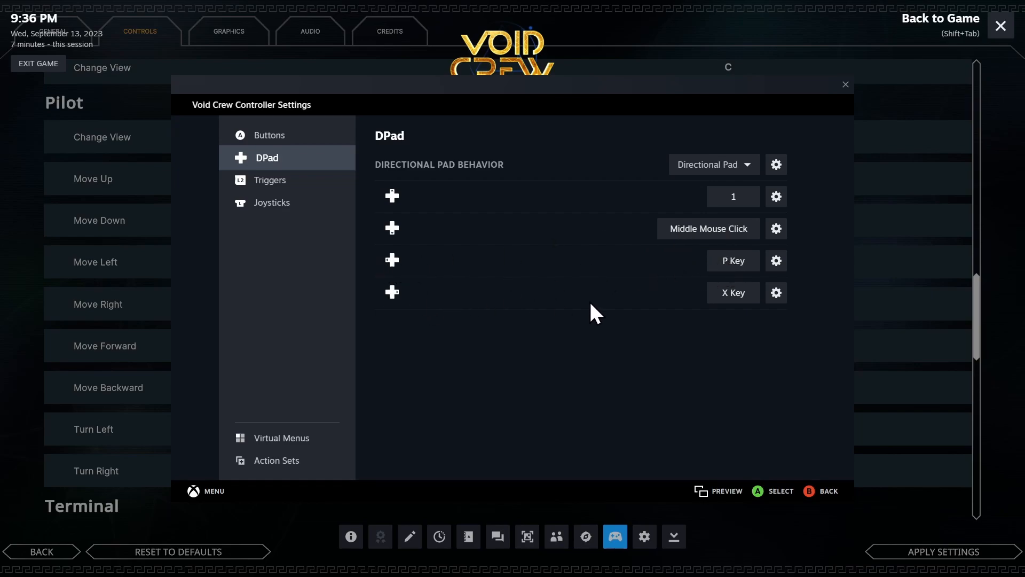
pyautogui.moveTo(585, 300)
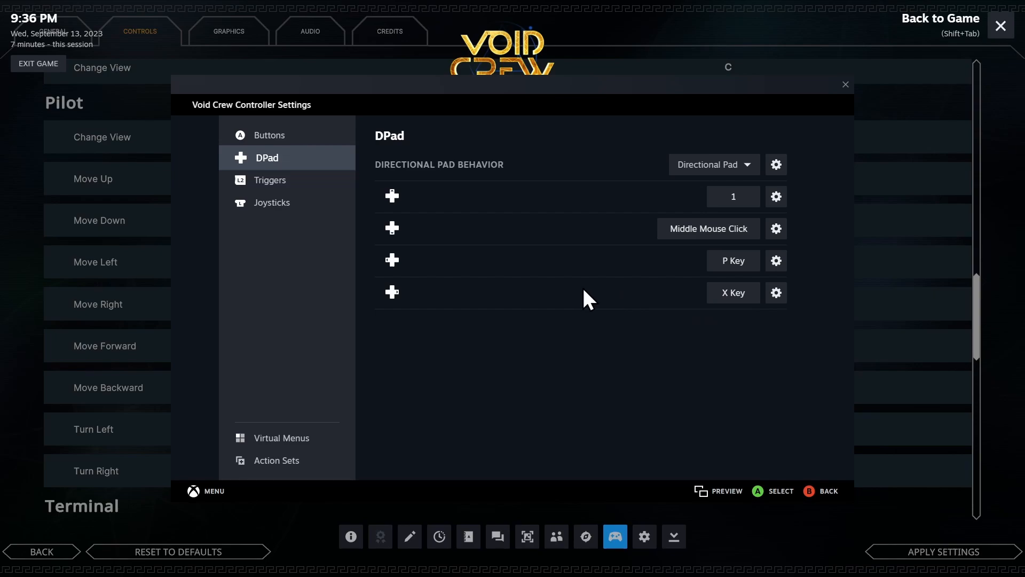
pyautogui.moveTo(620, 298)
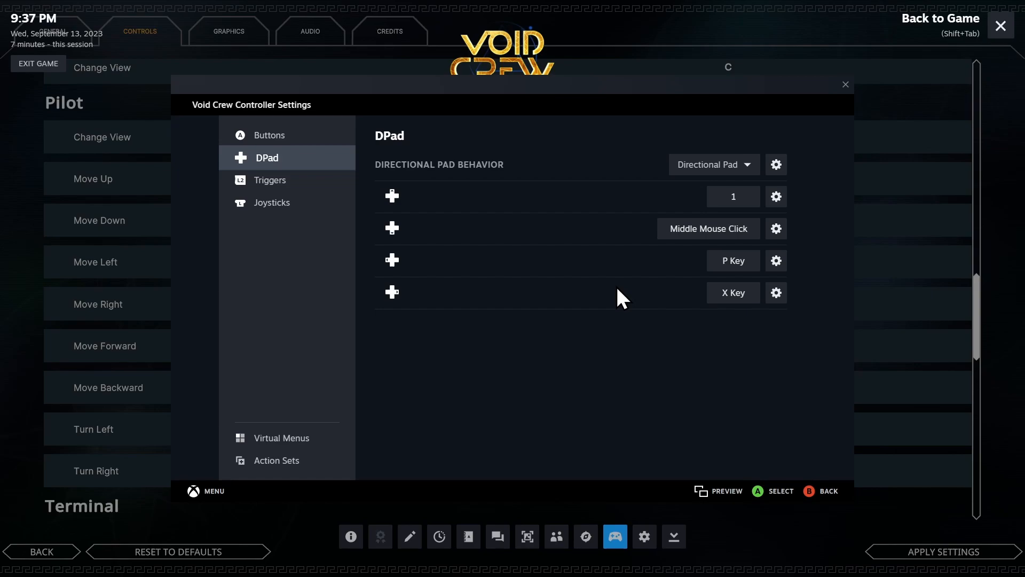
pyautogui.click(826, 491)
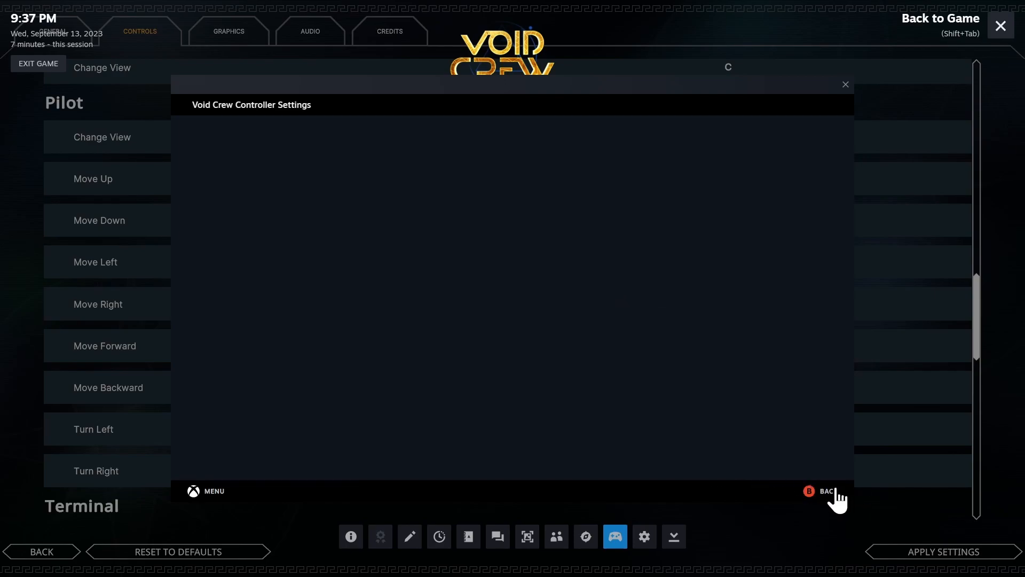
# - Close the controller settings, resume Void Crew, and thrust forward with W to test
pyautogui.click(844, 85)
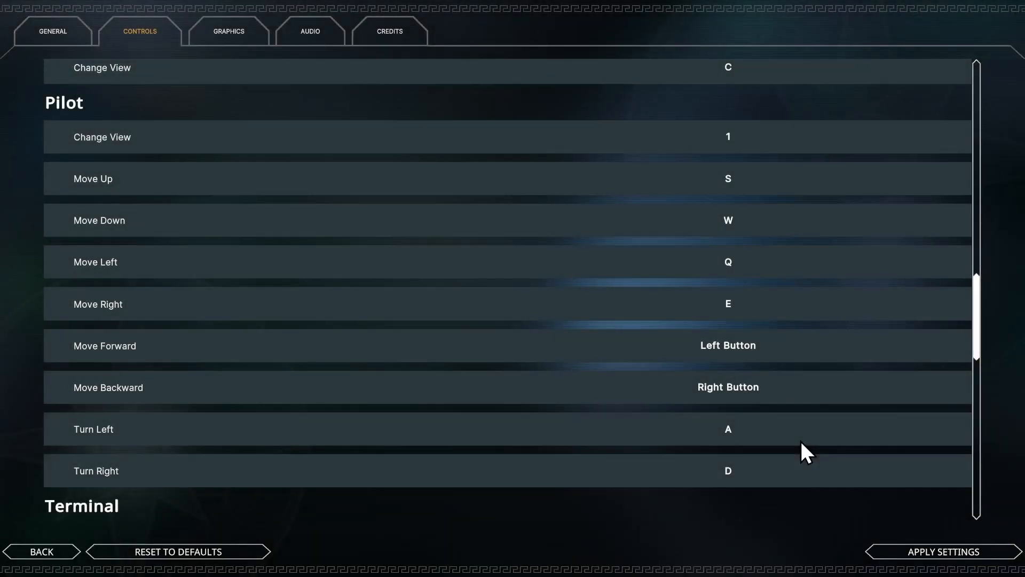
pyautogui.click(40, 551)
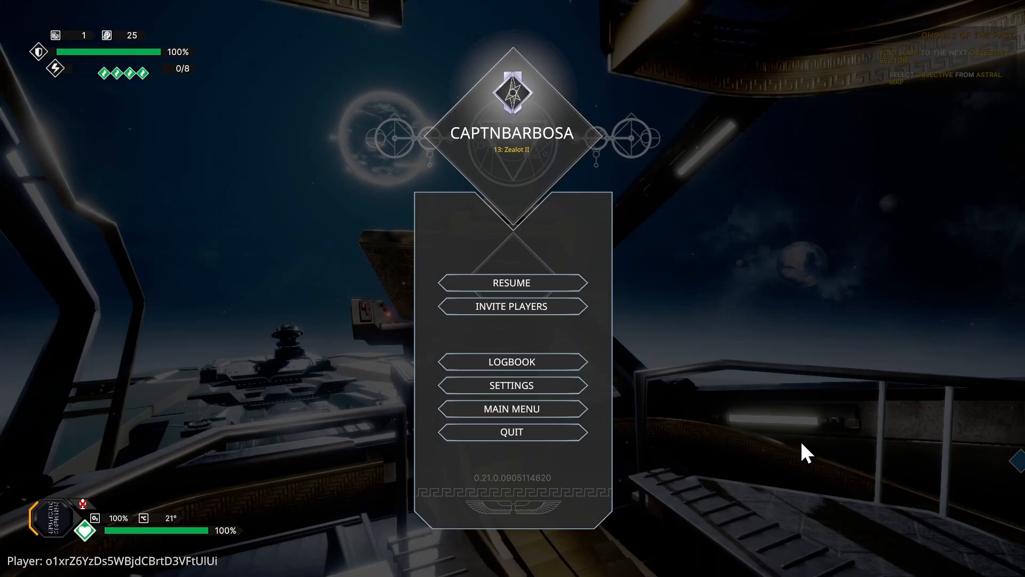
pyautogui.click(512, 282)
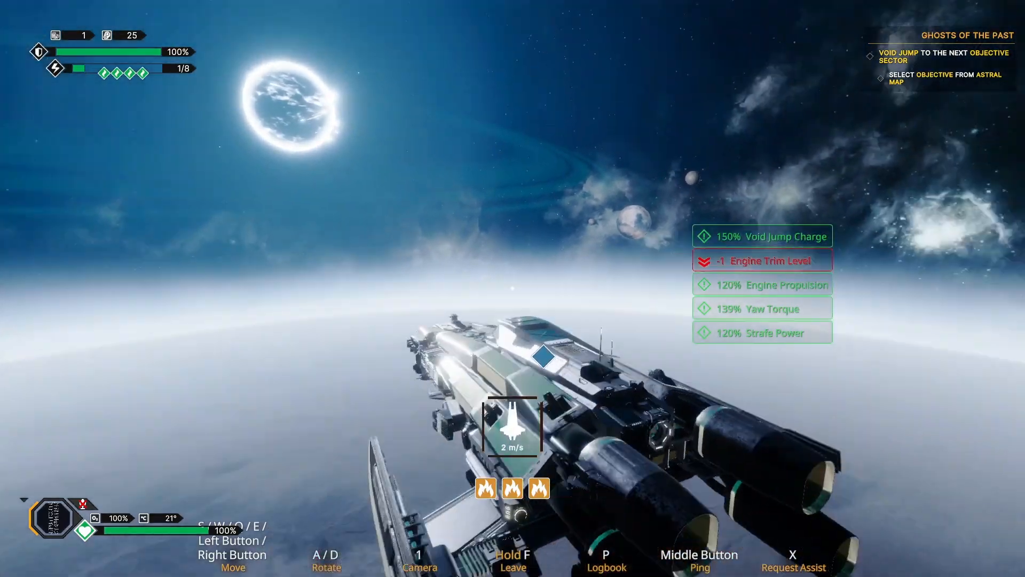
pyautogui.press('w')
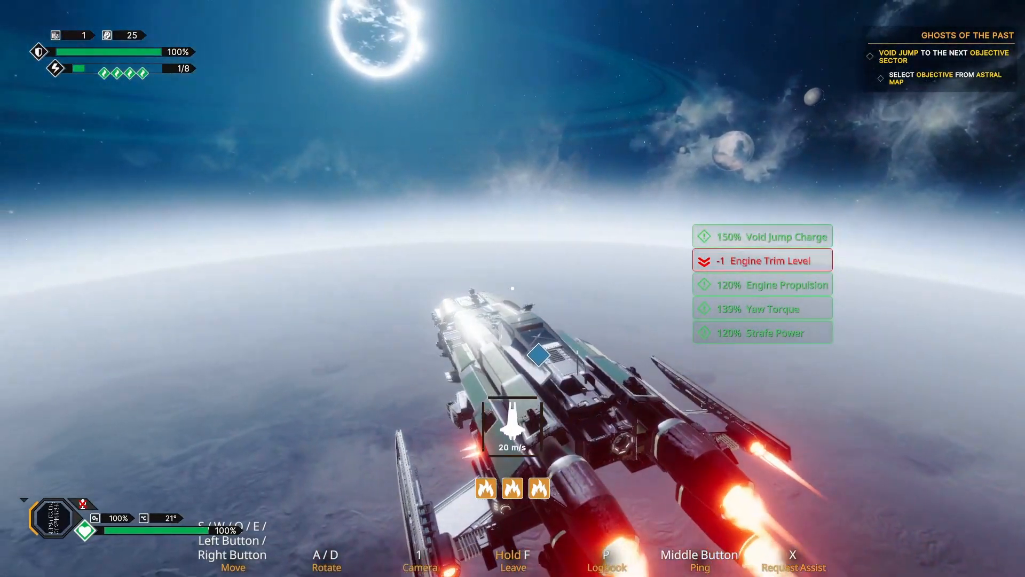